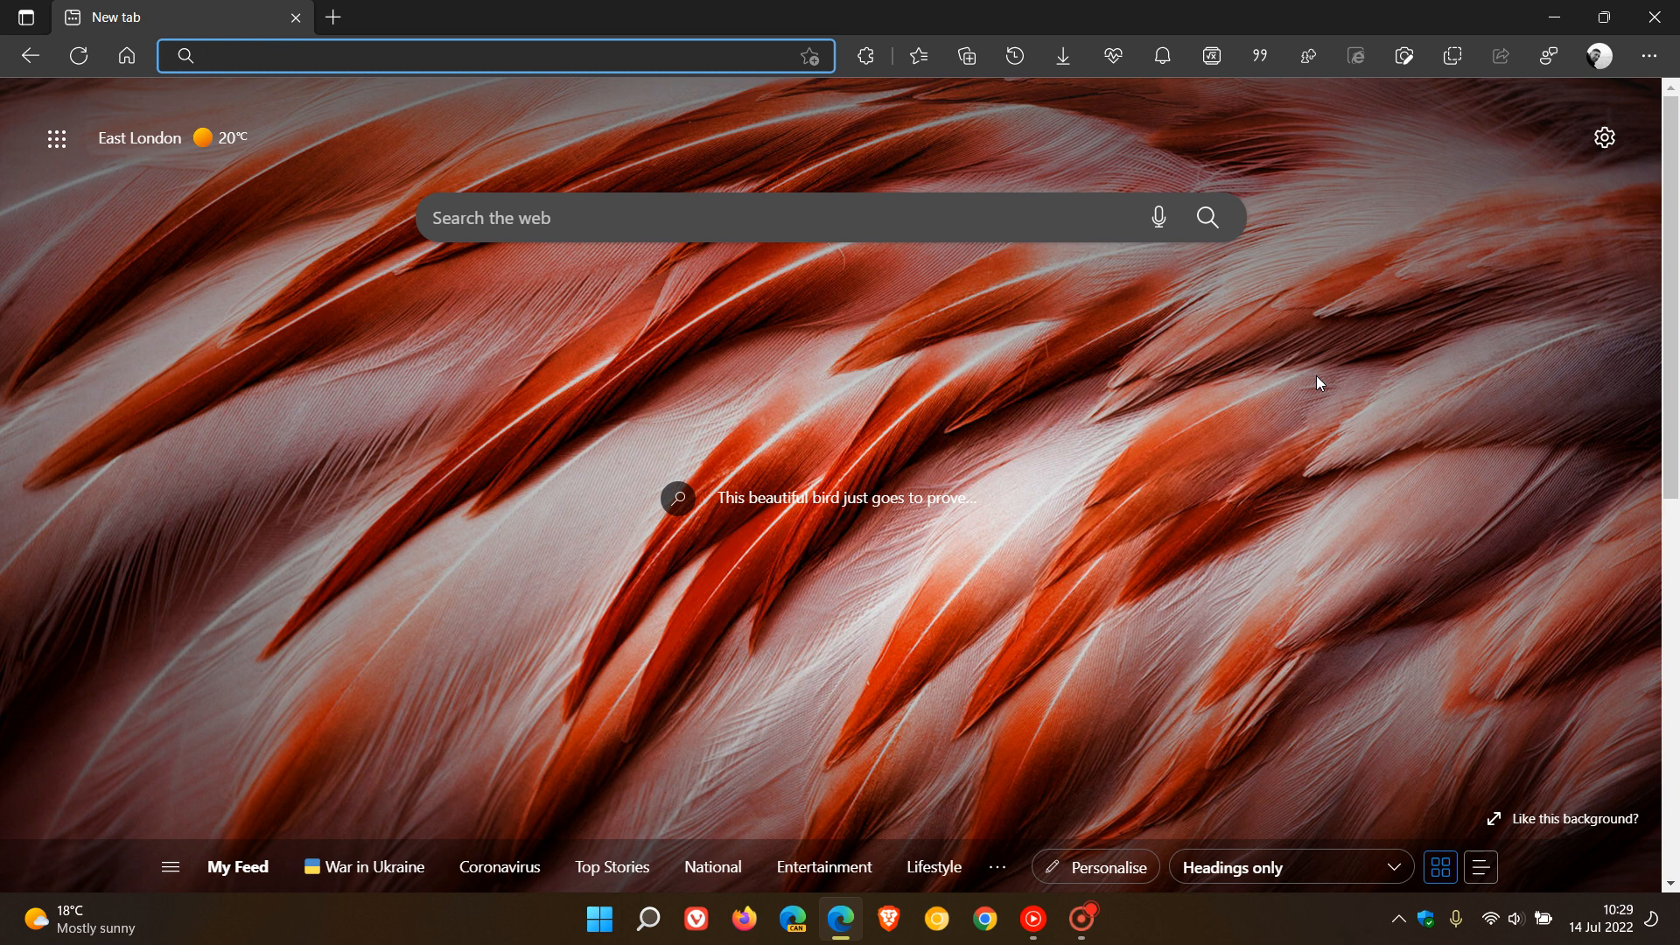
pyautogui.moveTo(924, 636)
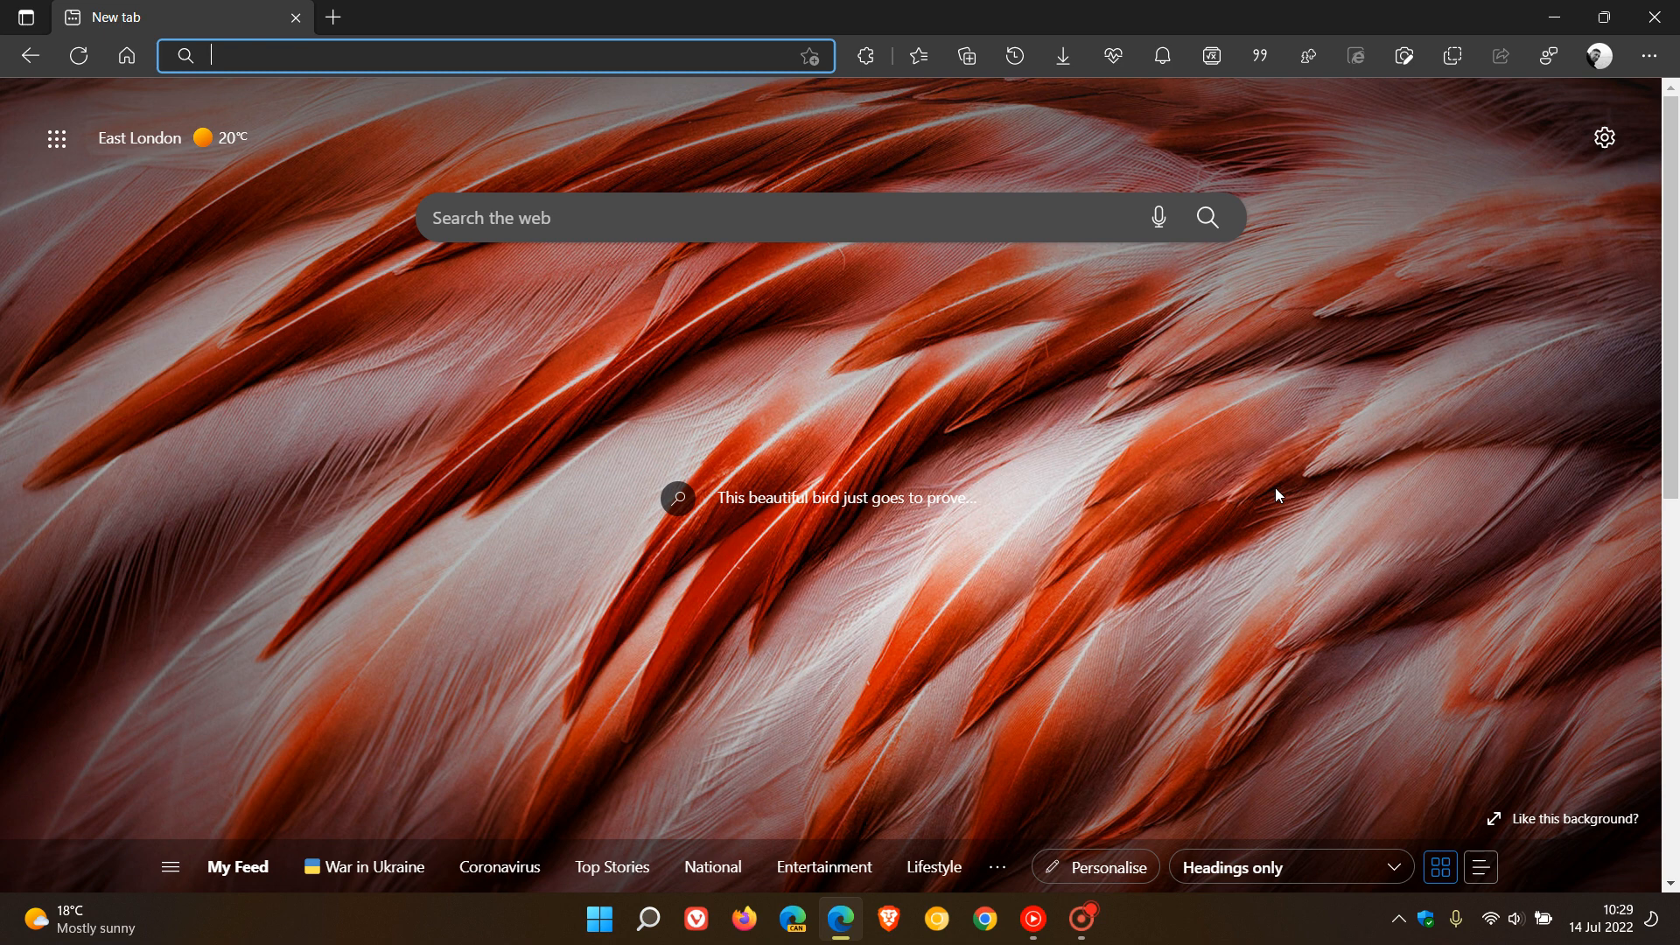
pyautogui.moveTo(981, 180)
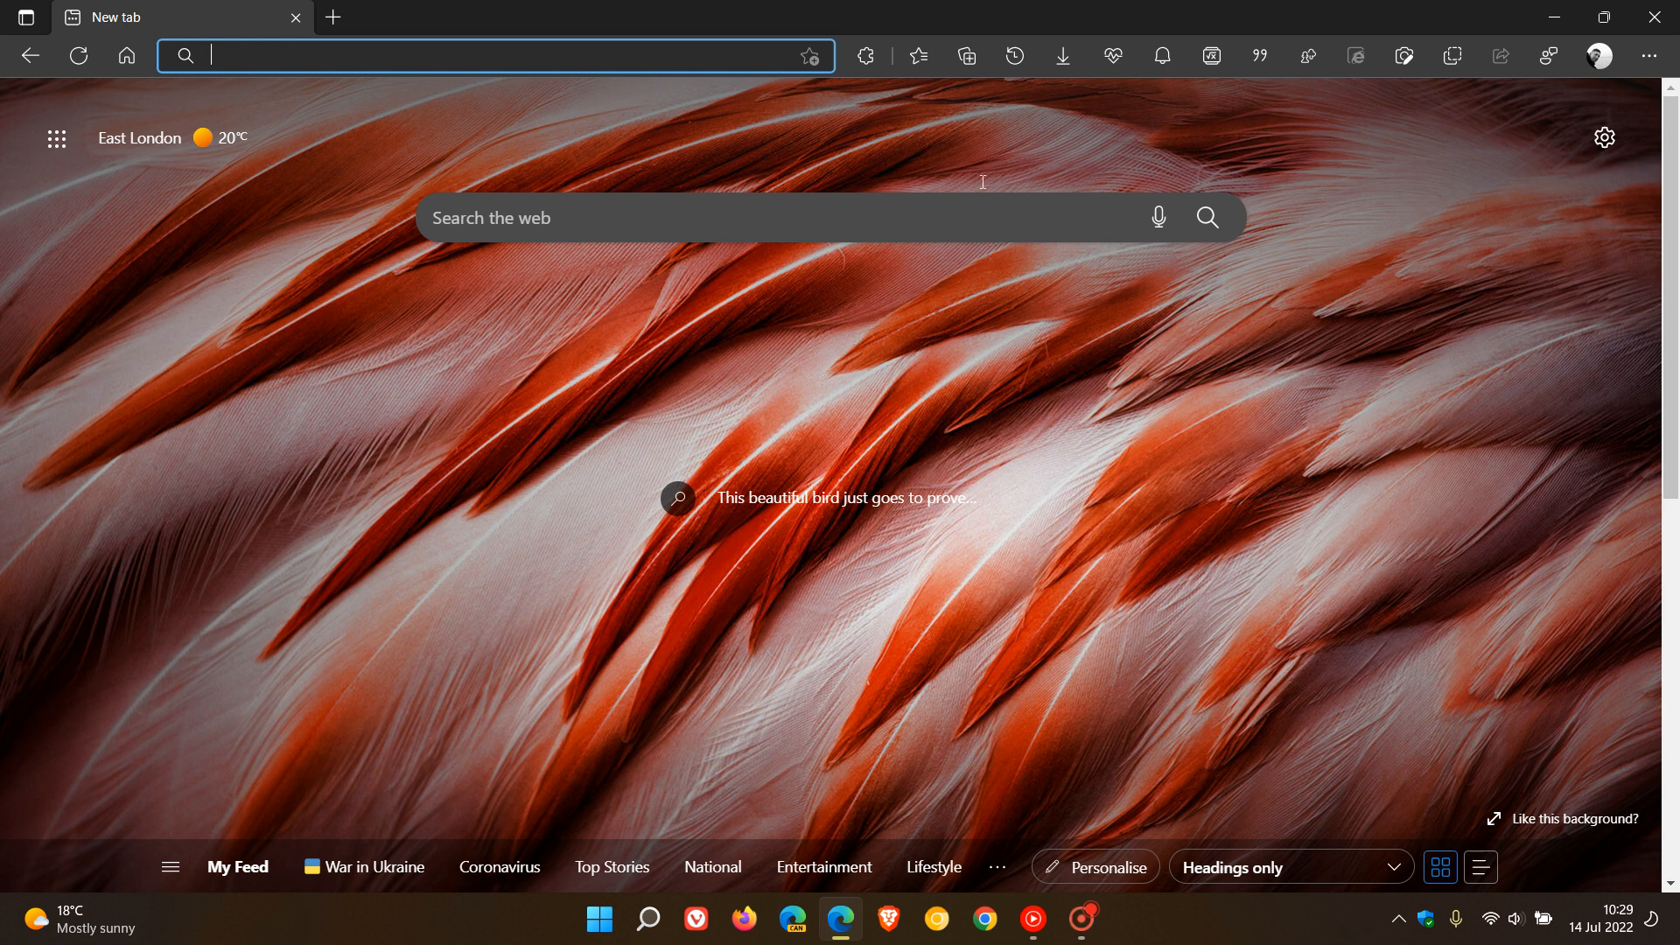
# Show the saved favourites list from the toolbar Favourites button
pyautogui.click(915, 56)
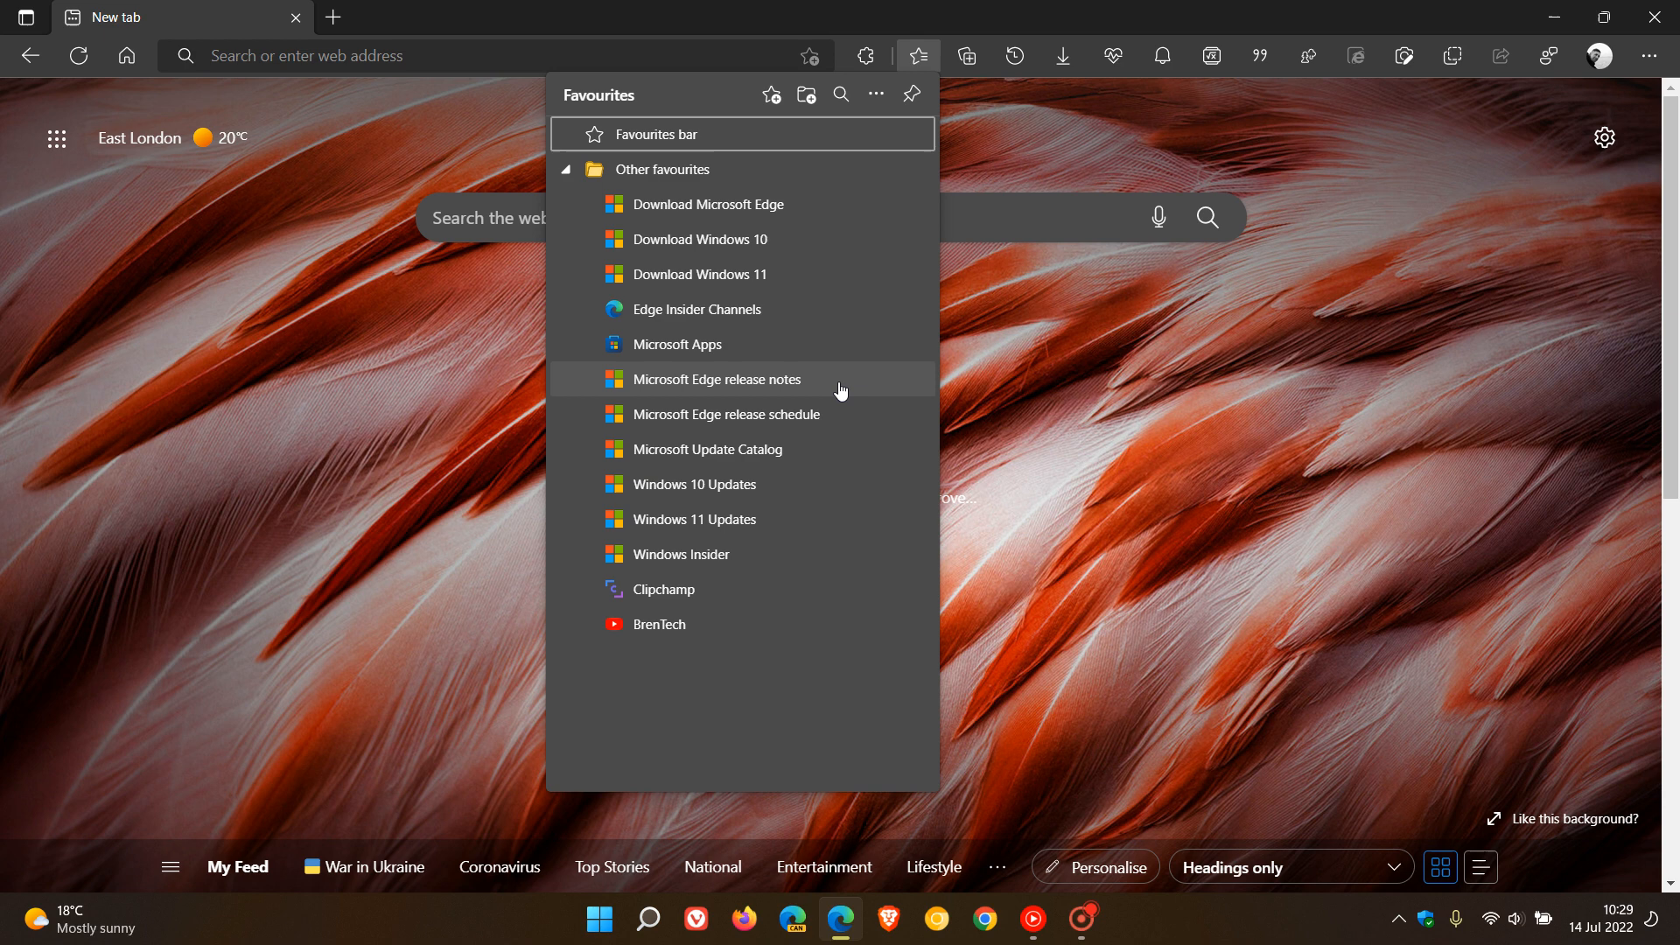
# Load the Edge release notes favourite, highlight the progressive rollout sentence, and reach version 103.0.1264.60
pyautogui.click(716, 380)
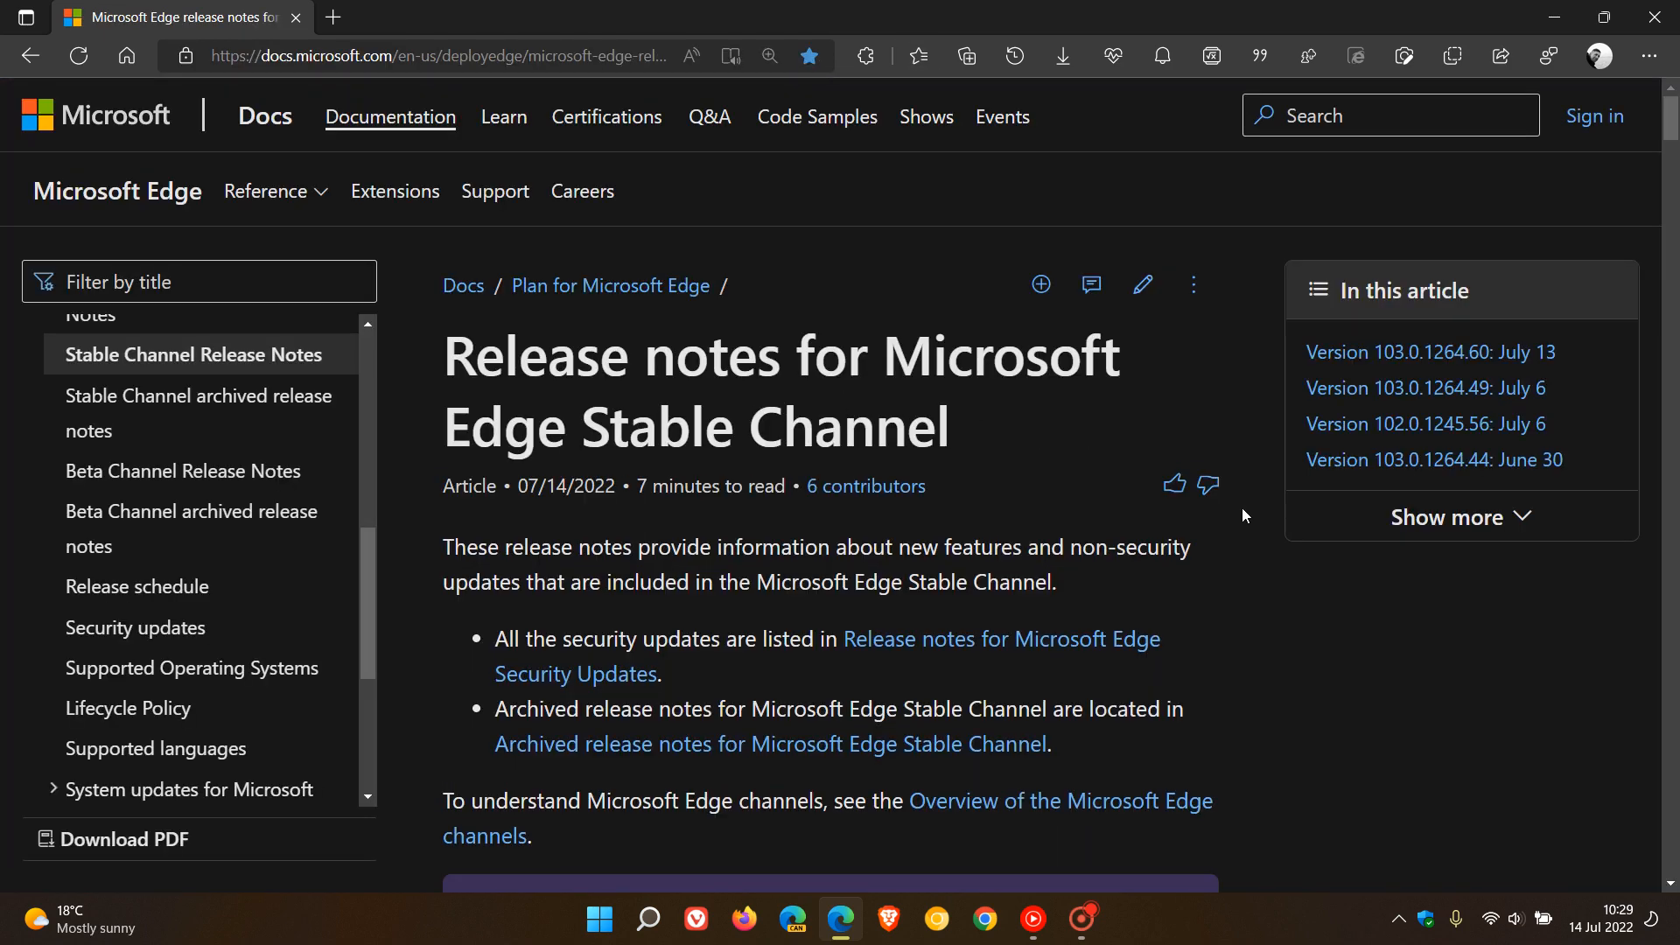
pyautogui.moveTo(1342, 672)
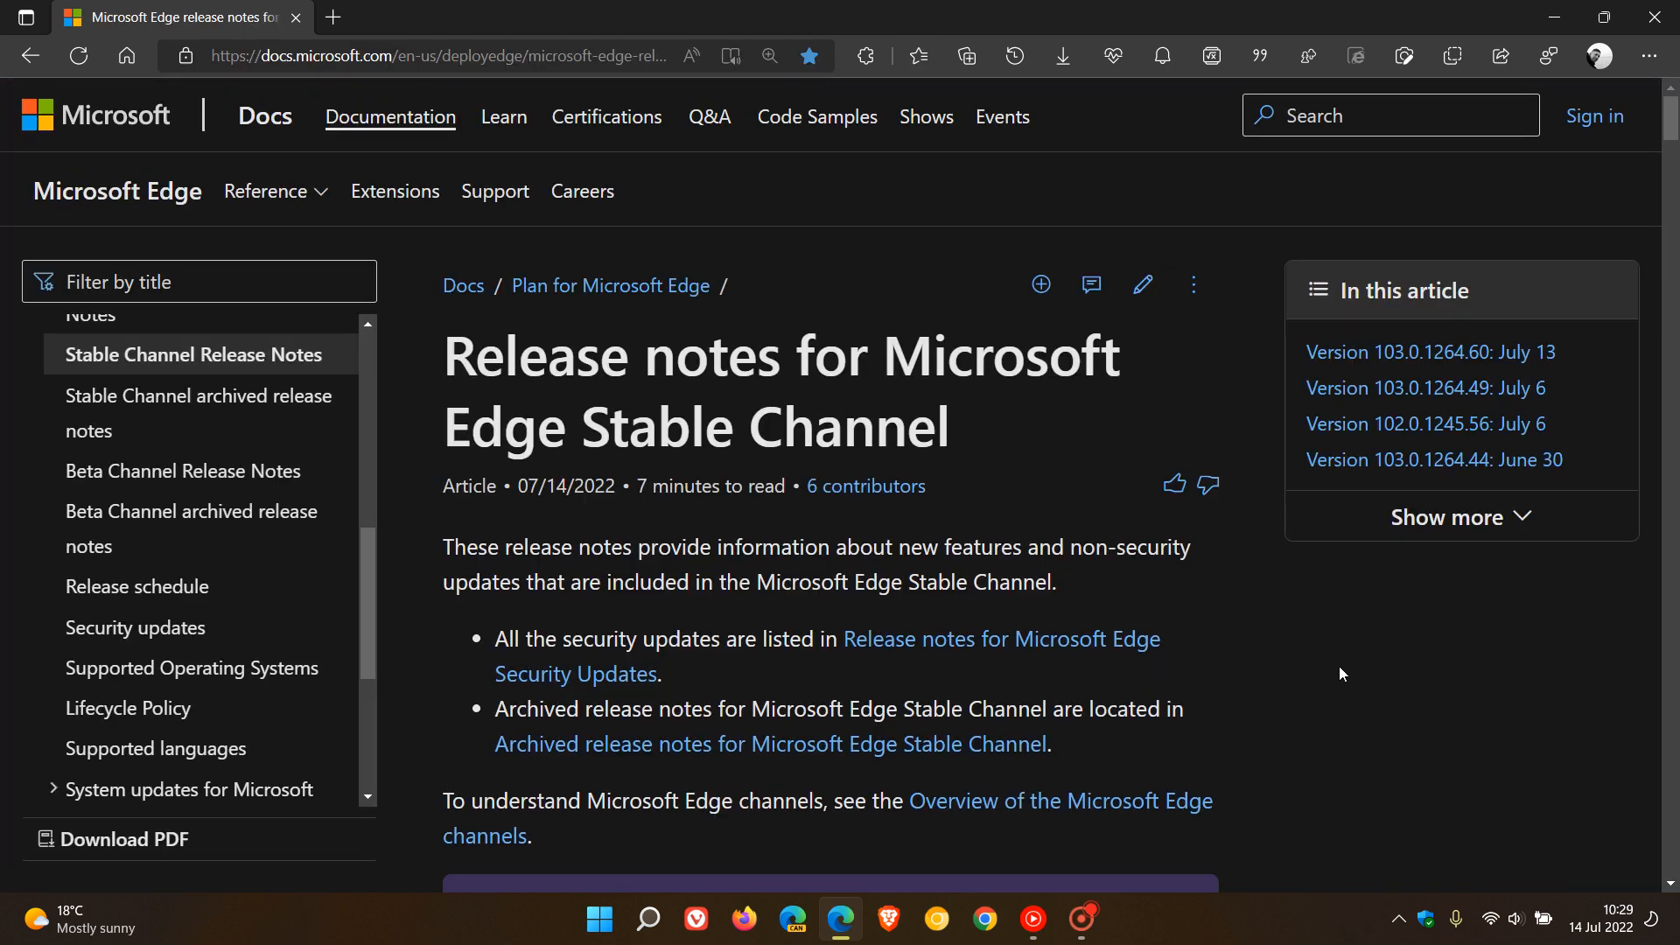
pyautogui.scroll(-3)
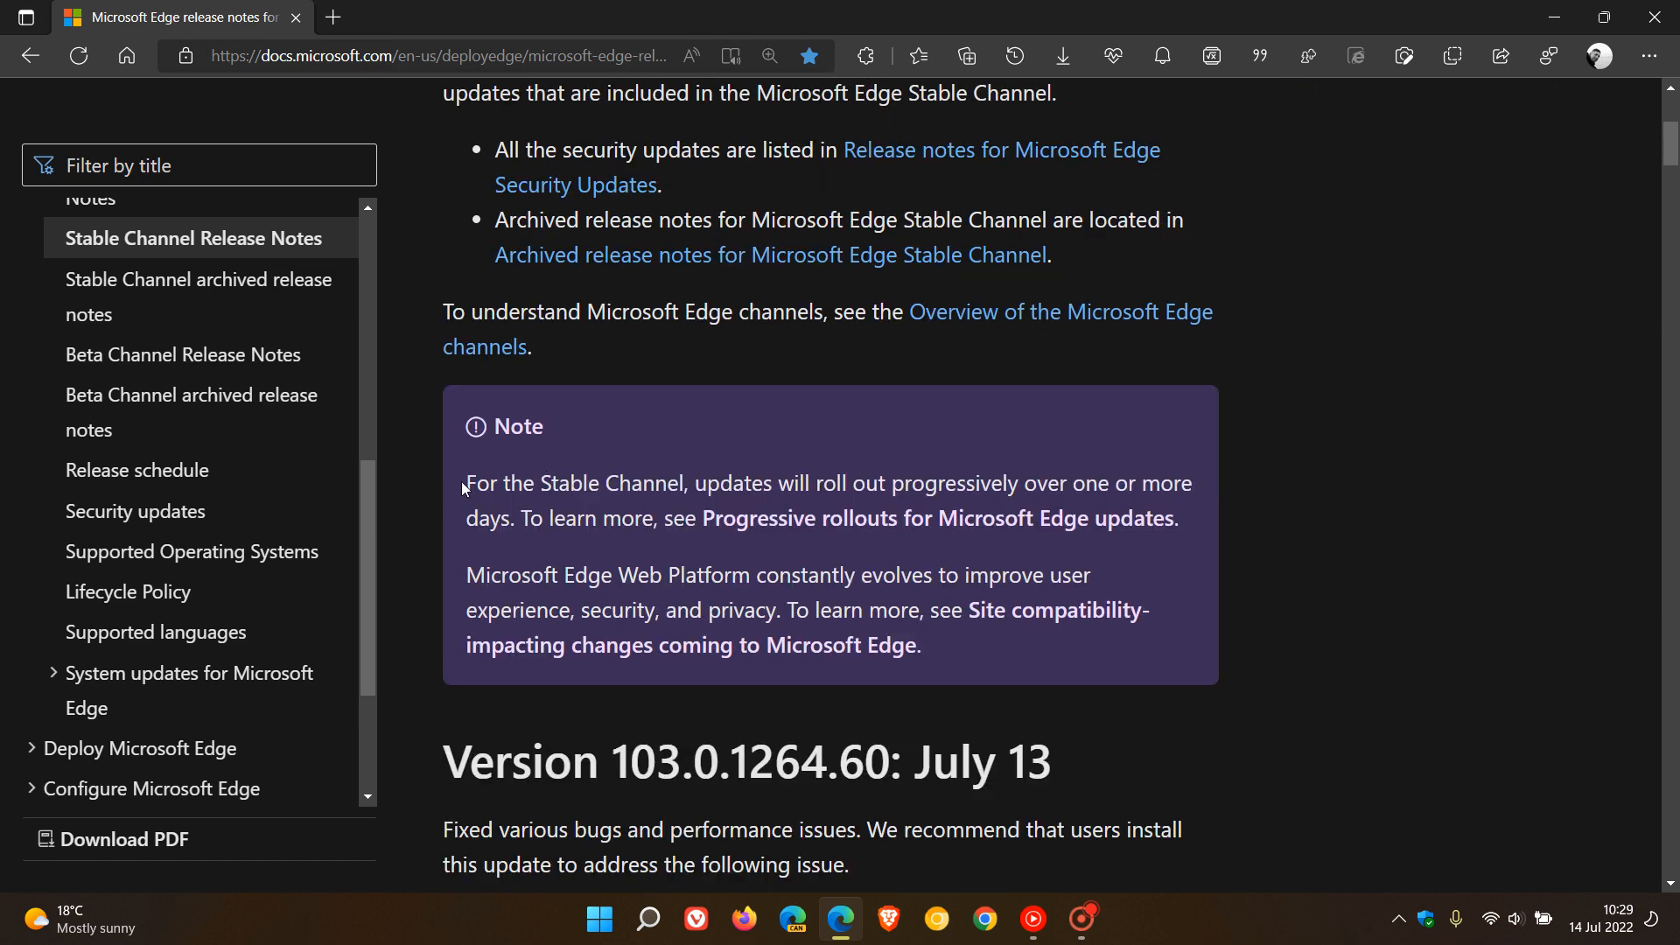
pyautogui.moveTo(465, 483); pyautogui.dragTo(1190, 483)
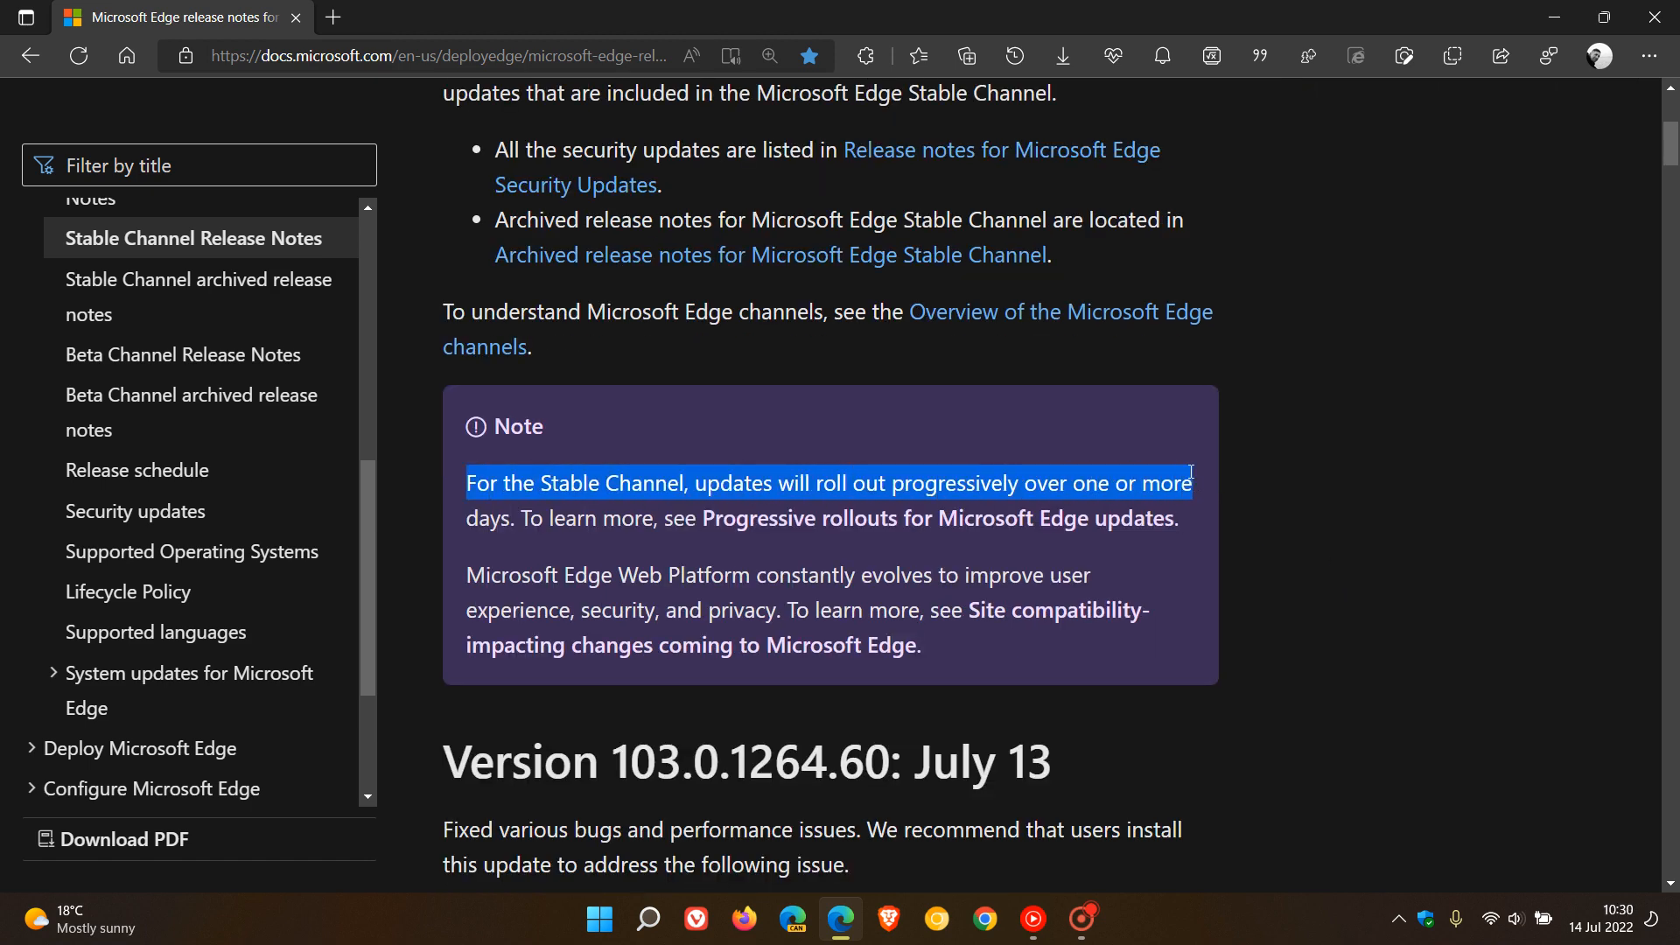
pyautogui.moveTo(1197, 481)
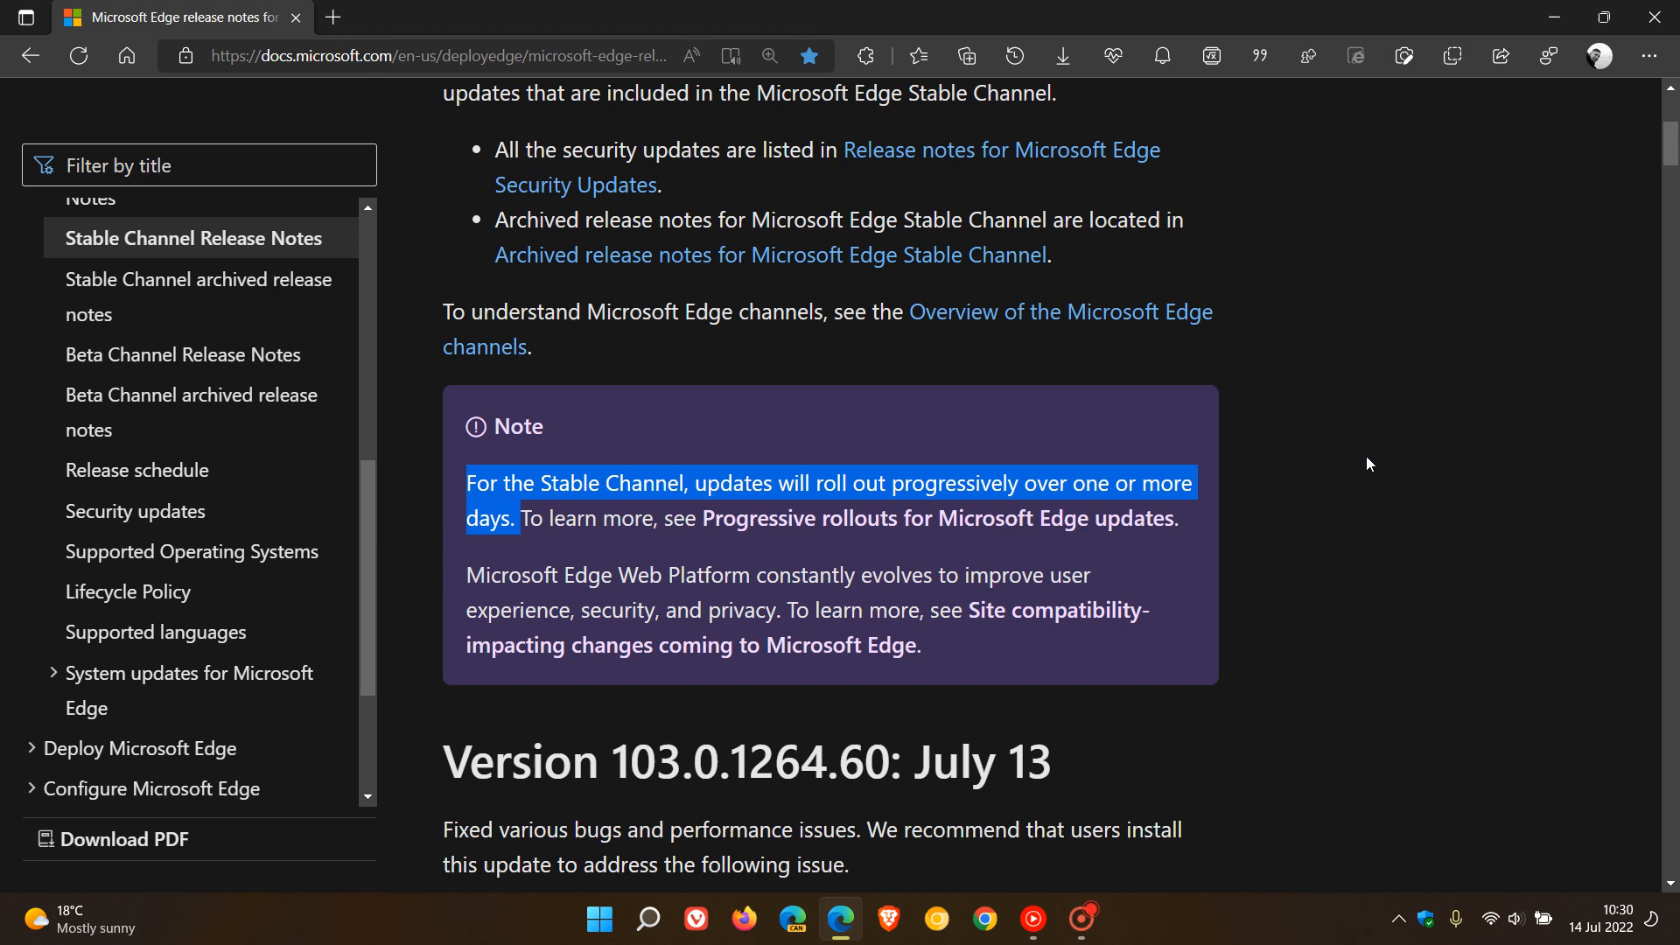
pyautogui.moveTo(1502, 416)
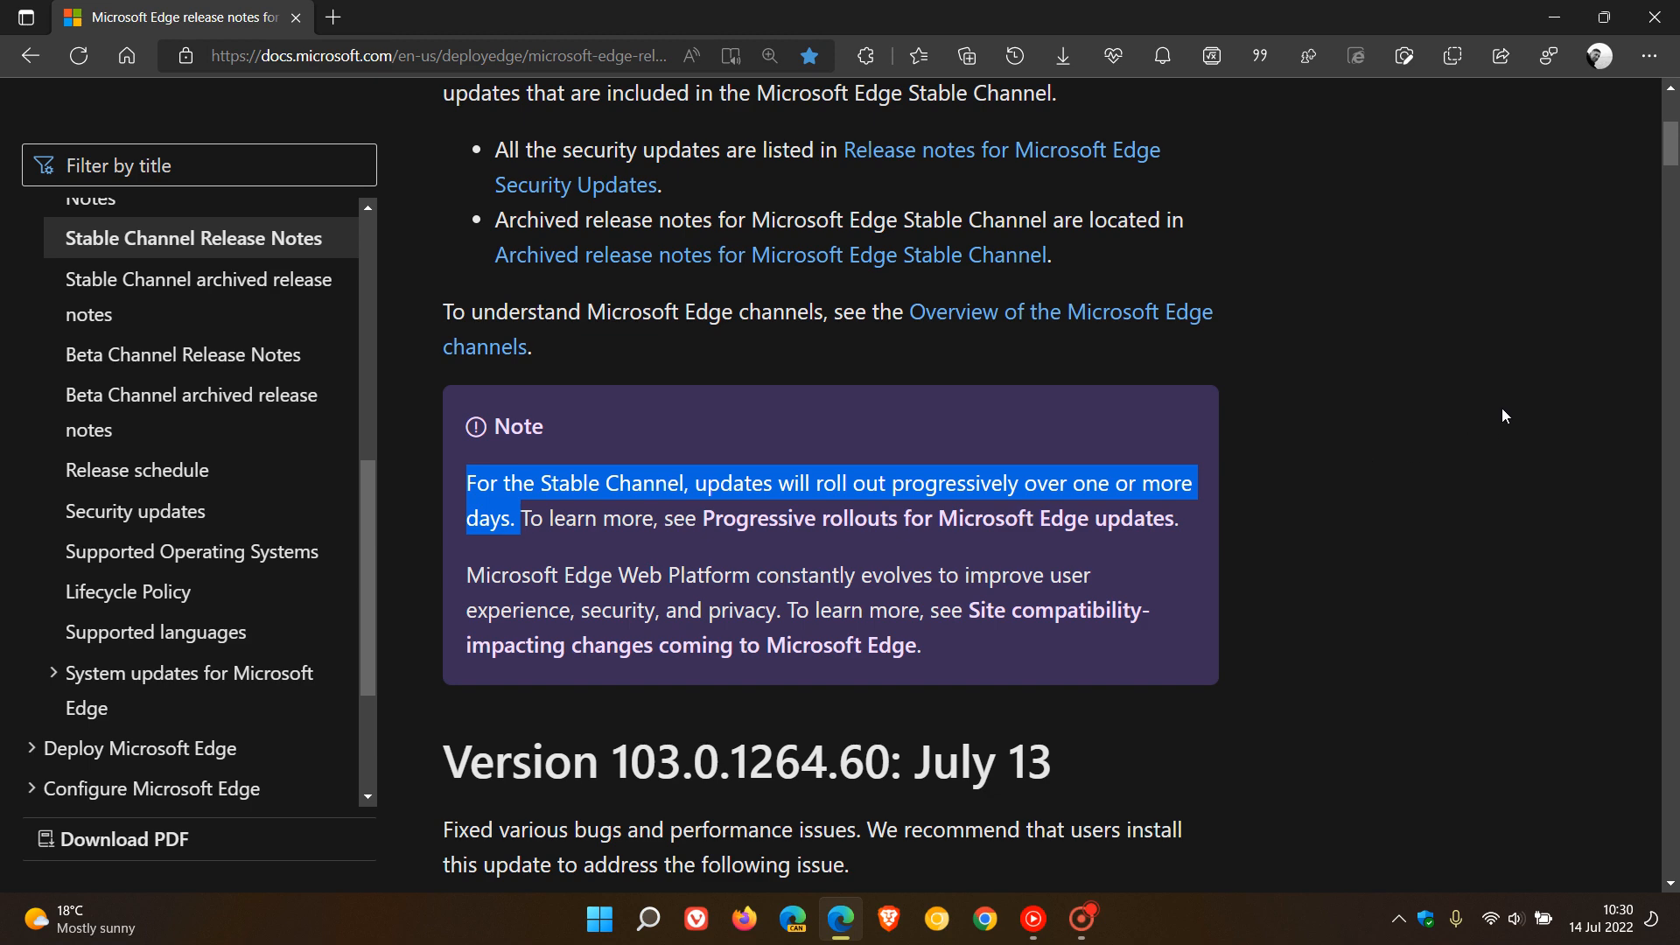
pyautogui.scroll(-3)
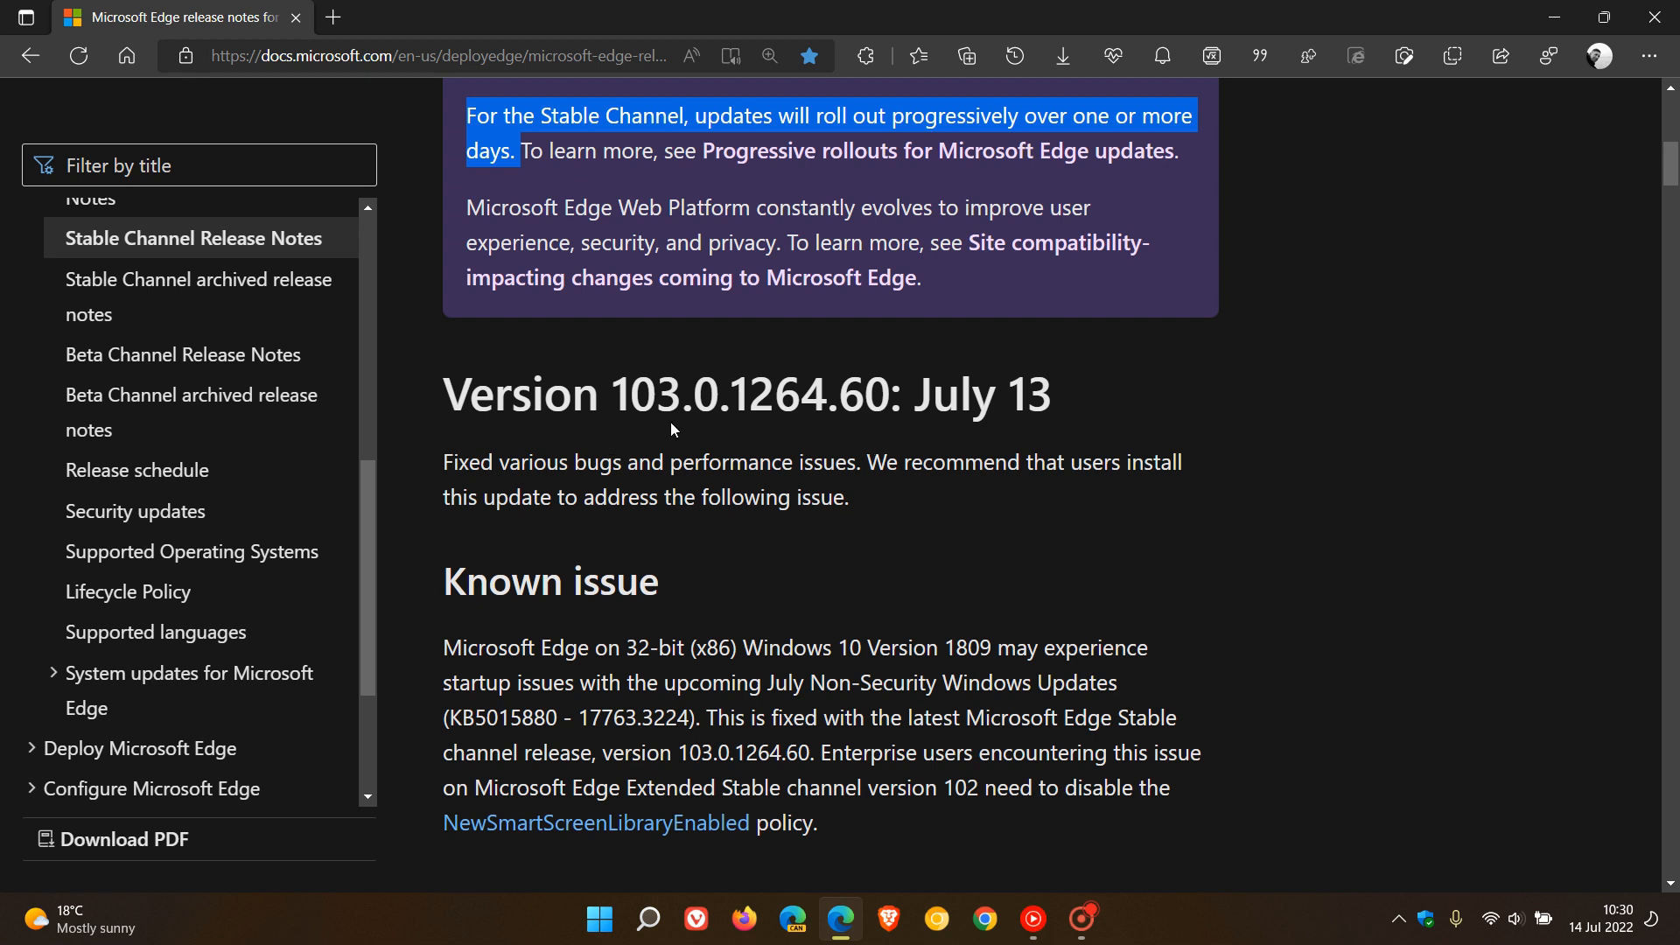
pyautogui.moveTo(847, 432)
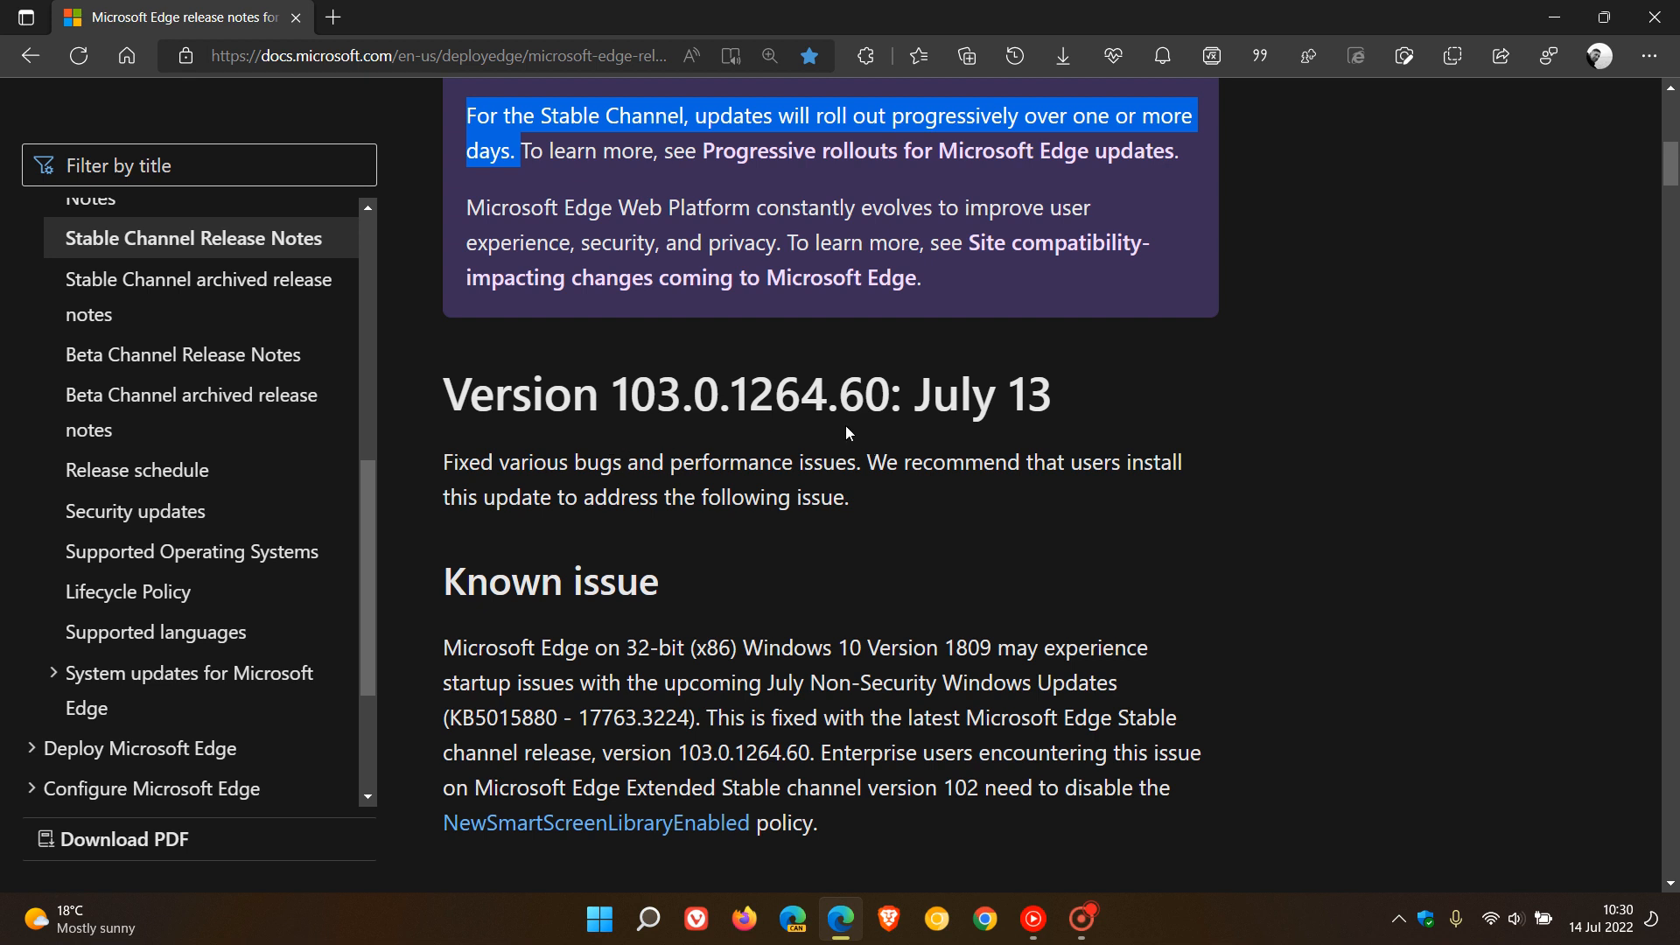
pyautogui.moveTo(869, 436)
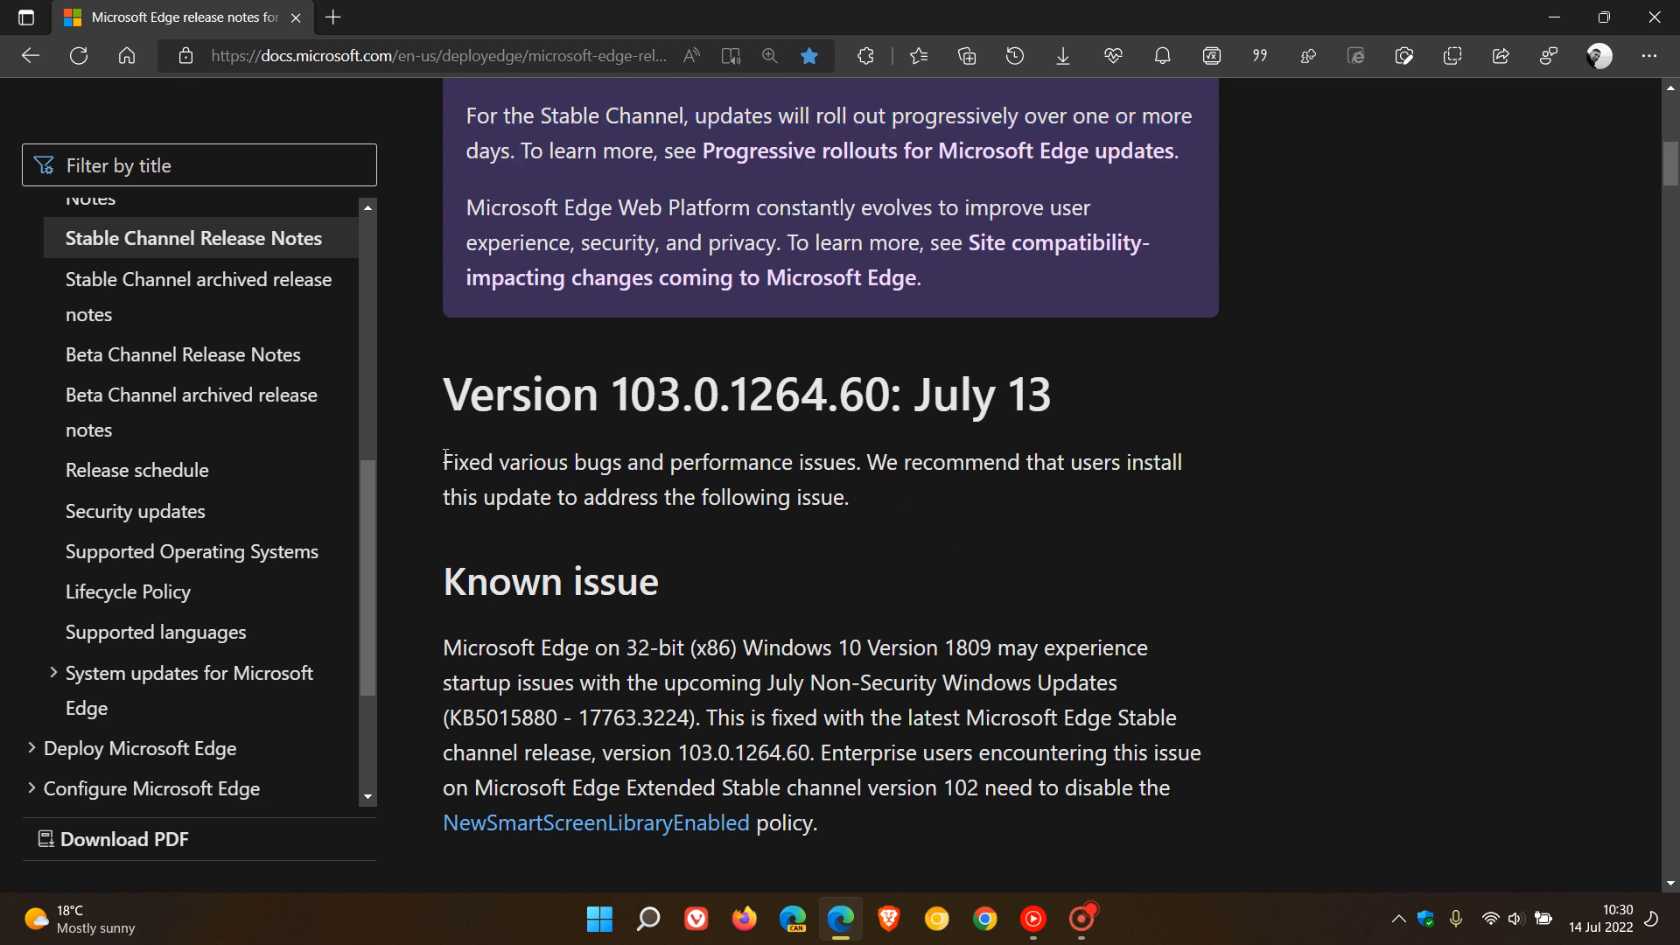
pyautogui.doubleClick(651, 462)
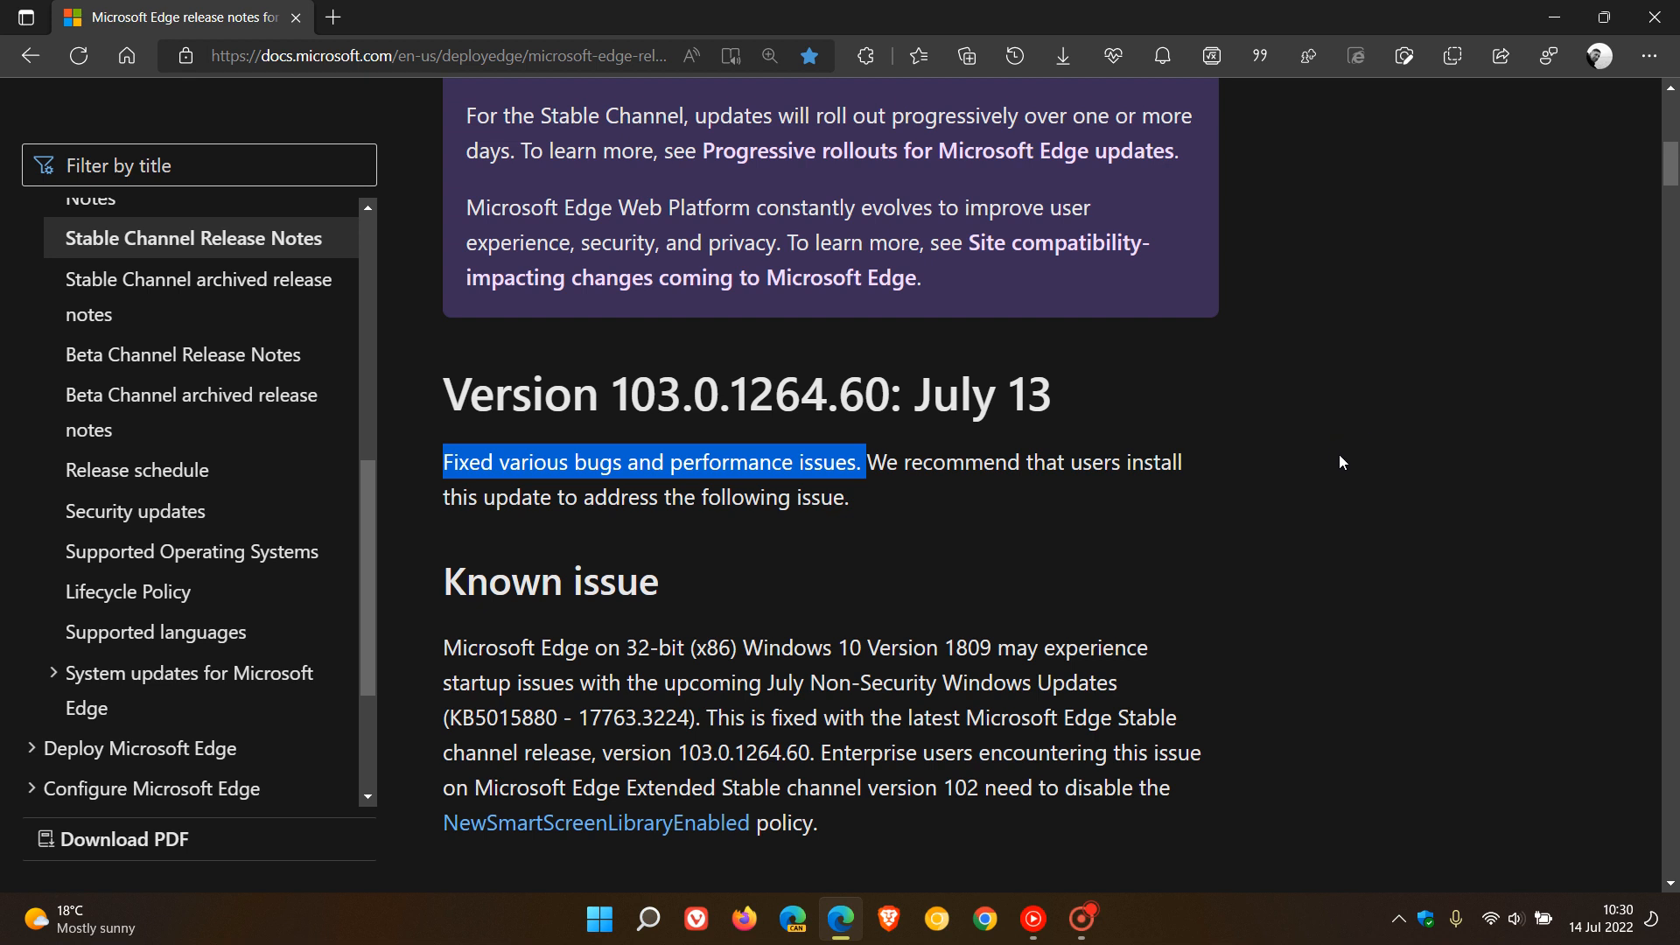
pyautogui.click(1177, 514)
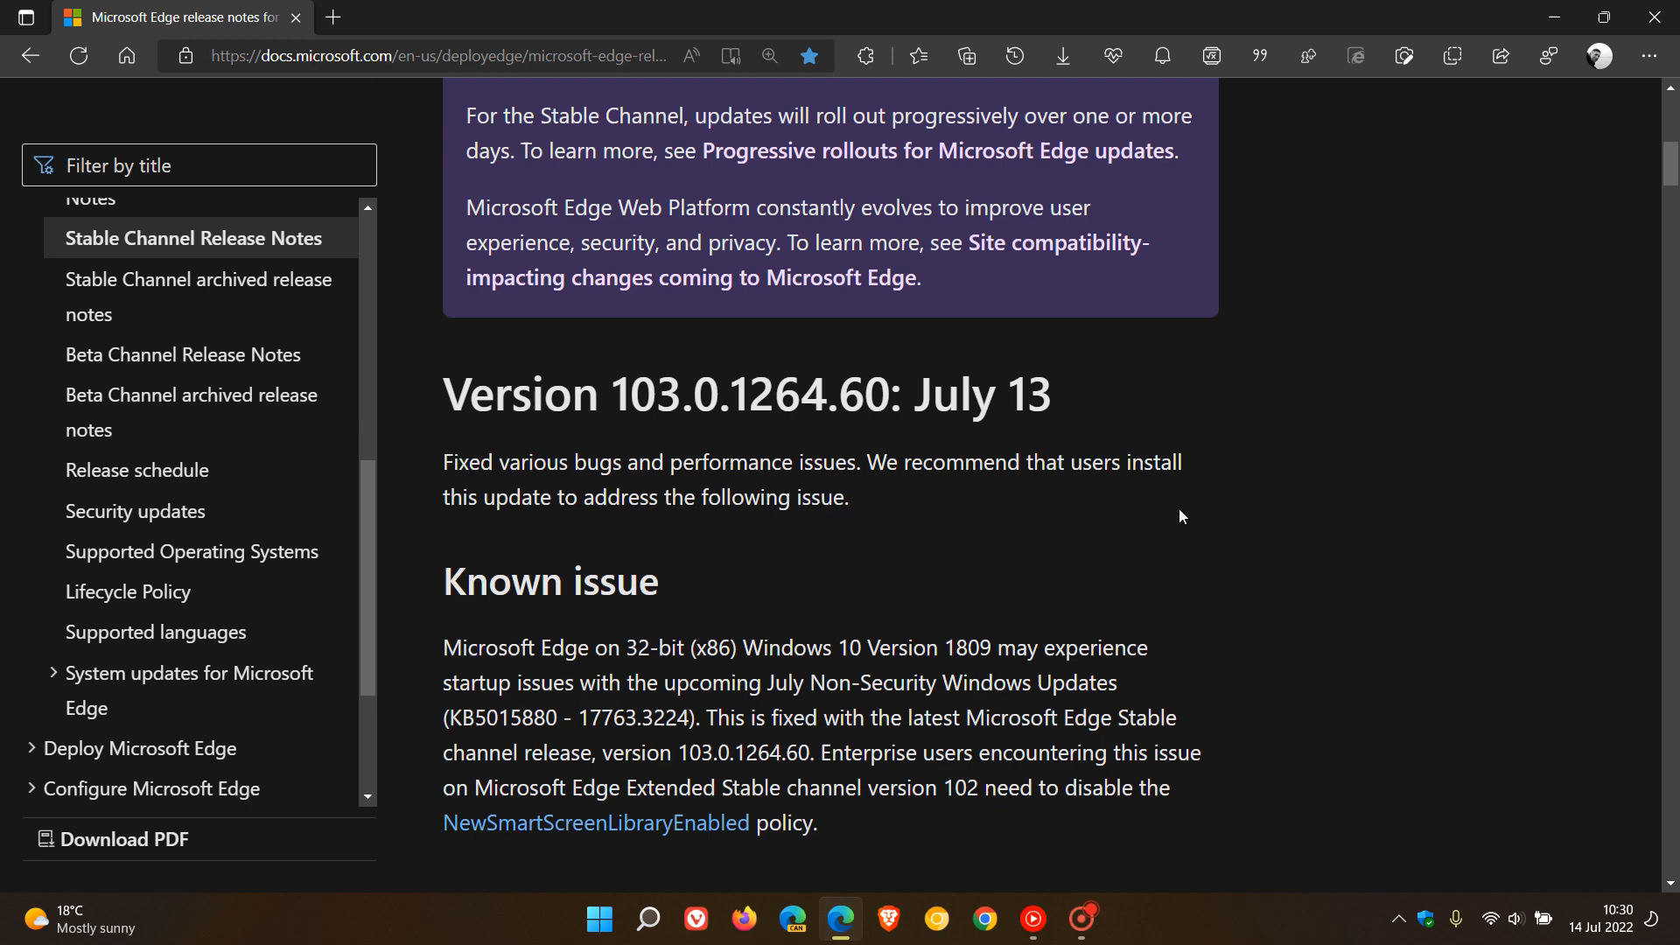
pyautogui.moveTo(689, 537)
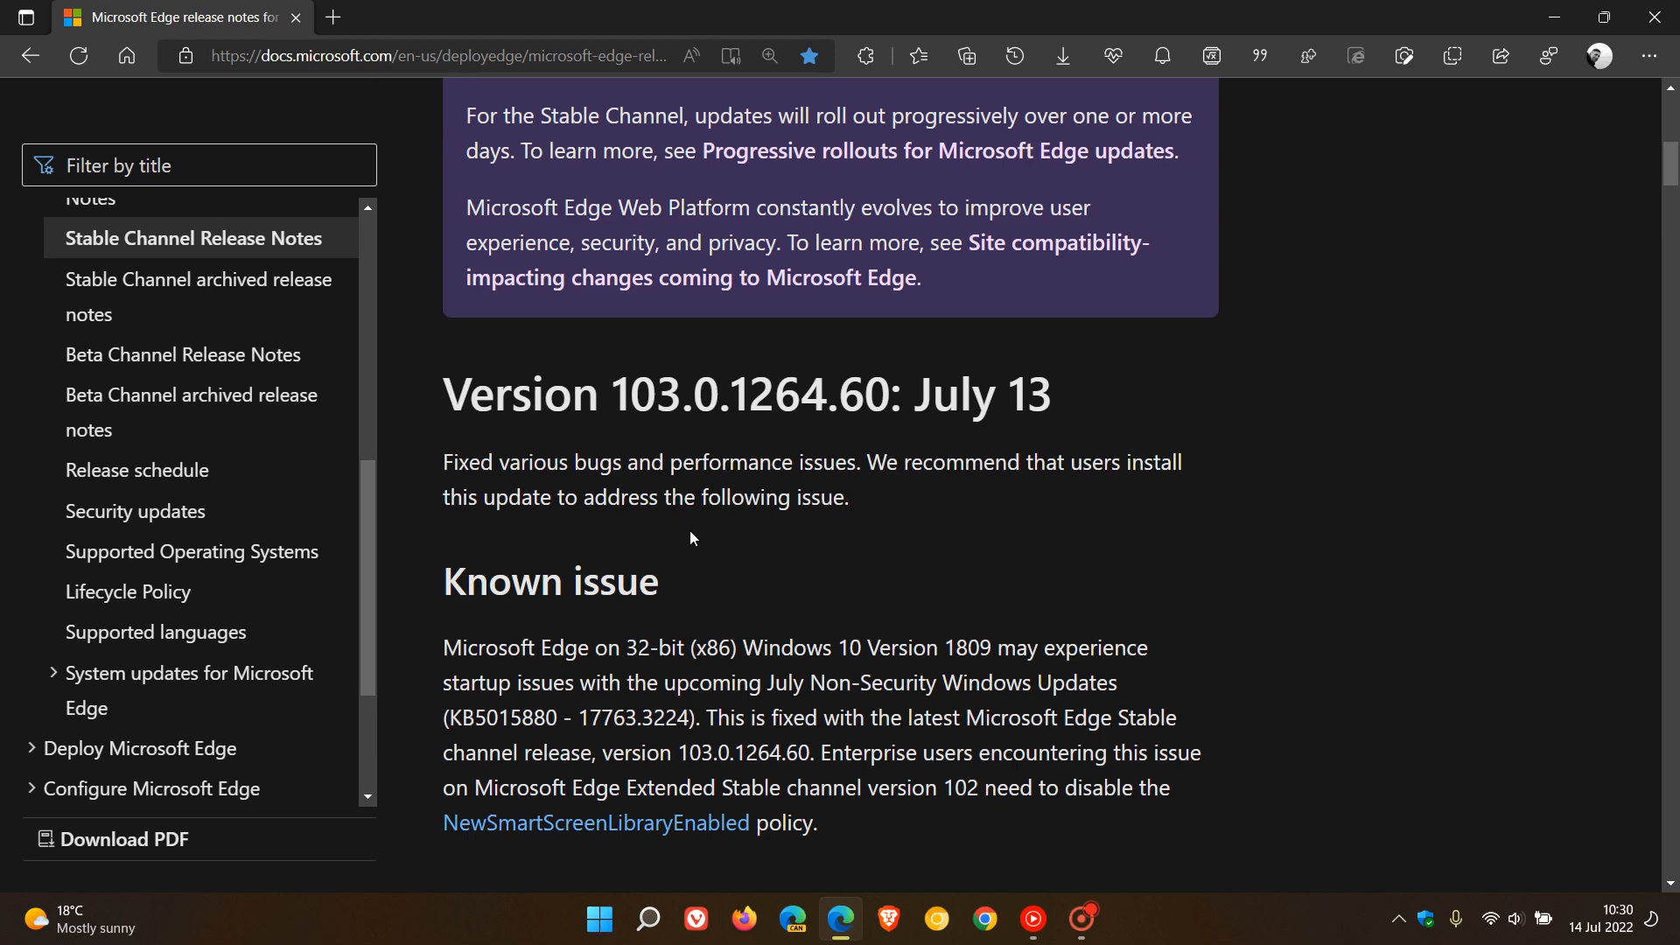
pyautogui.moveTo(1310, 514)
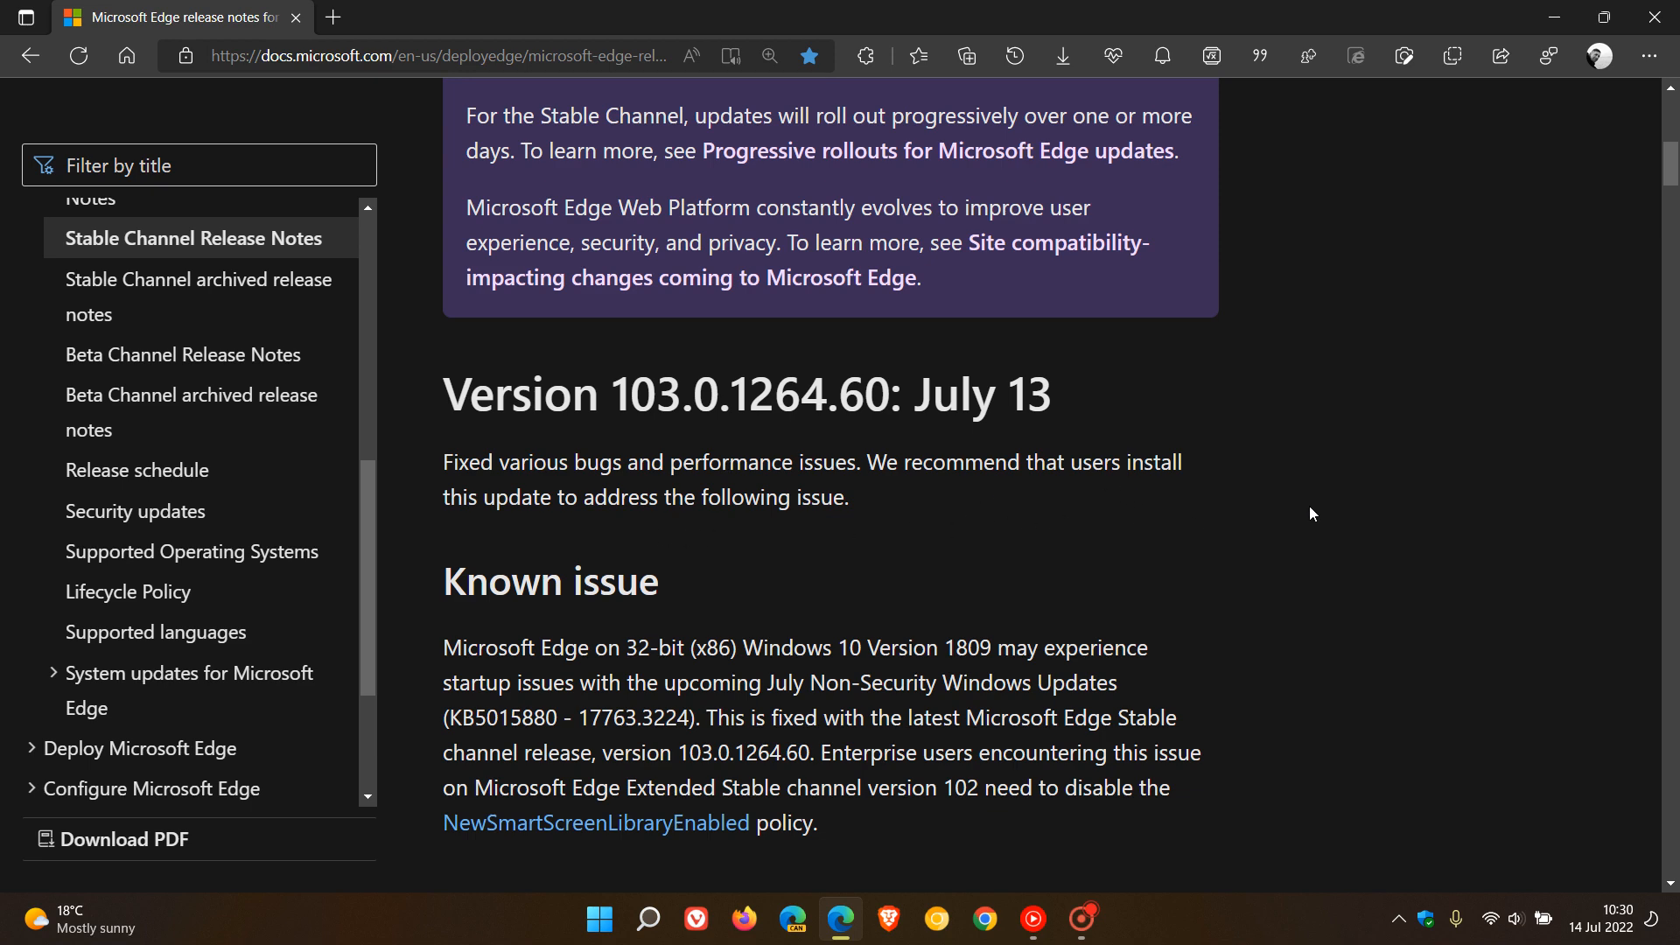
pyautogui.scroll(-3)
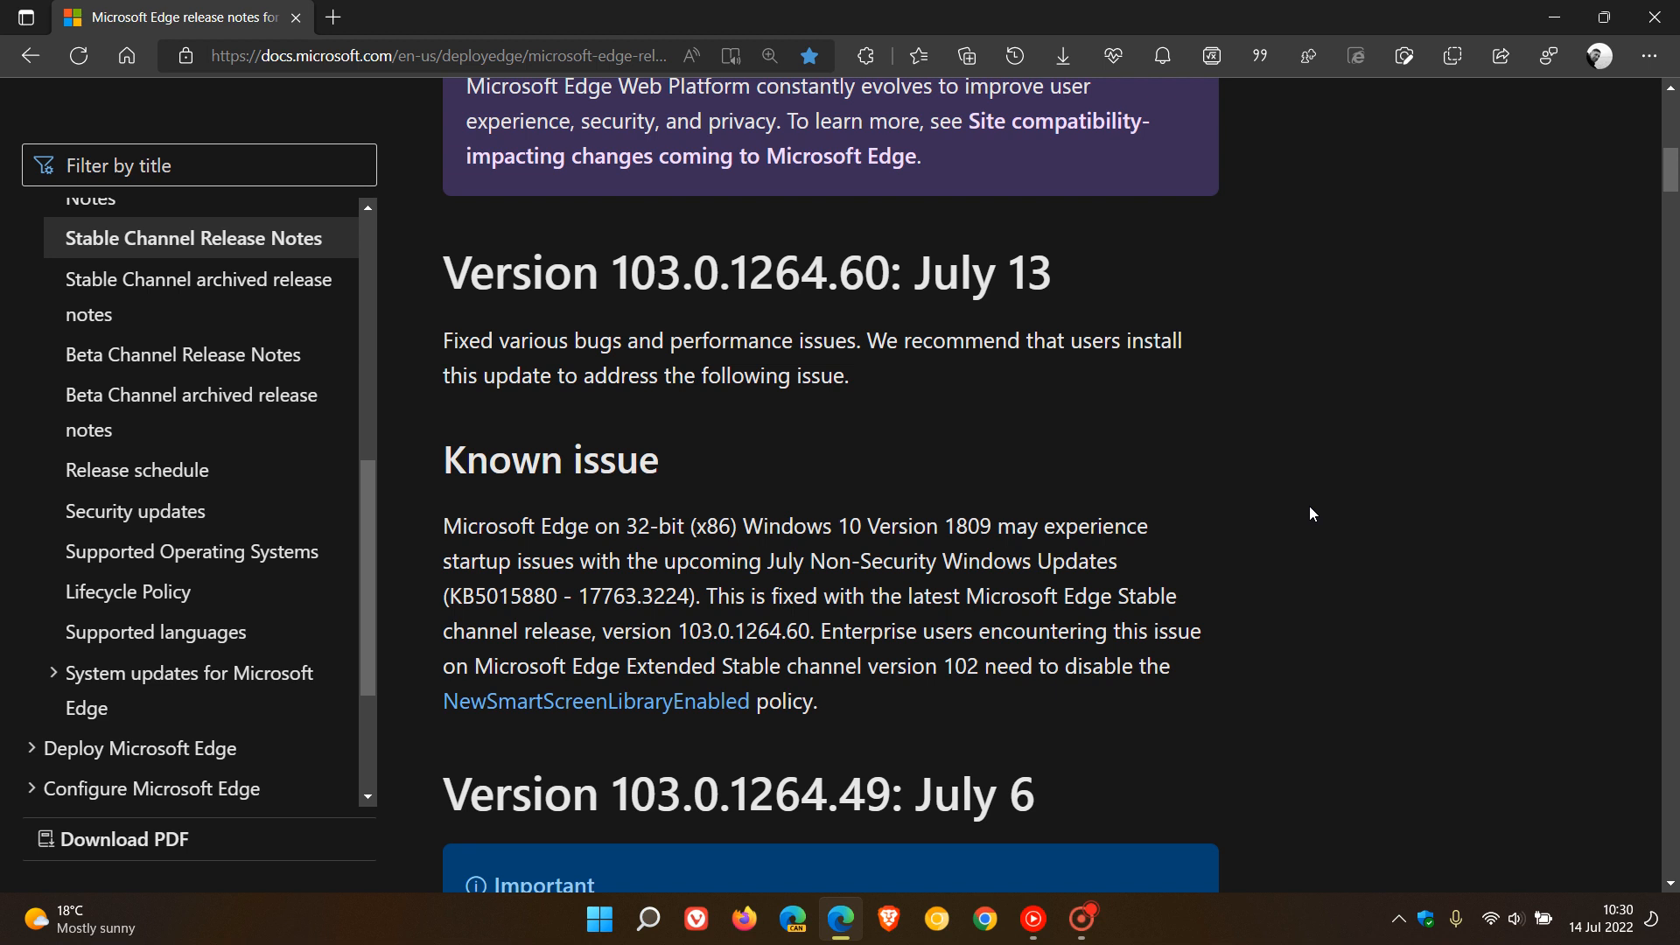
pyautogui.moveTo(989, 479)
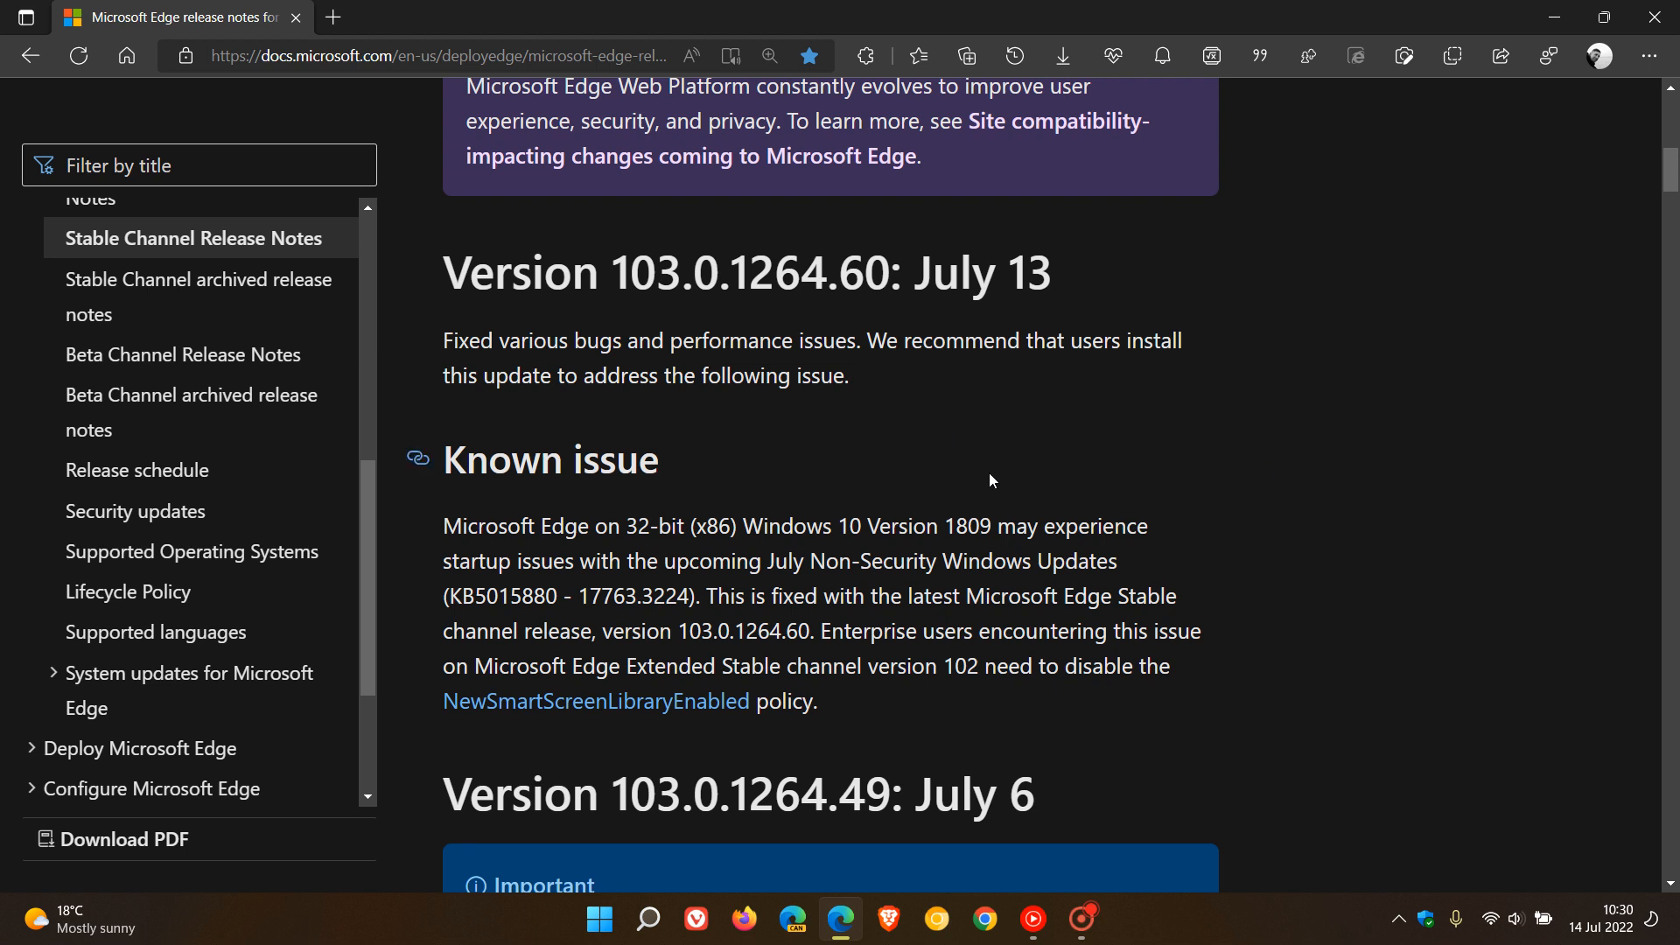
pyautogui.moveTo(957, 512)
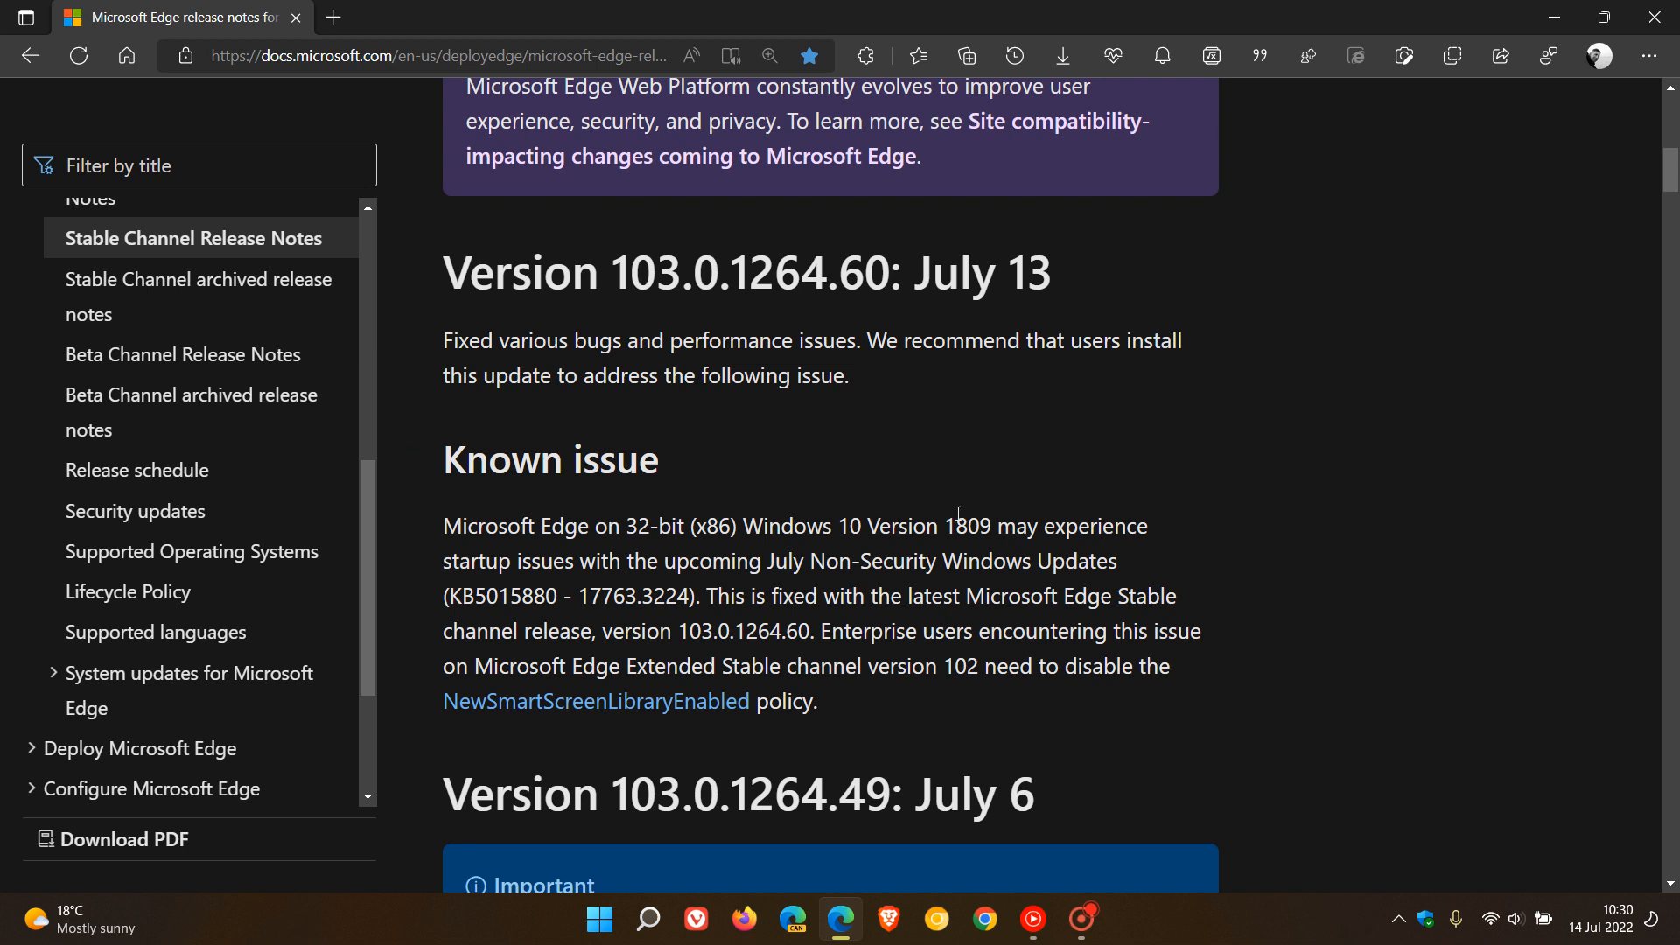
pyautogui.doubleClick(966, 527)
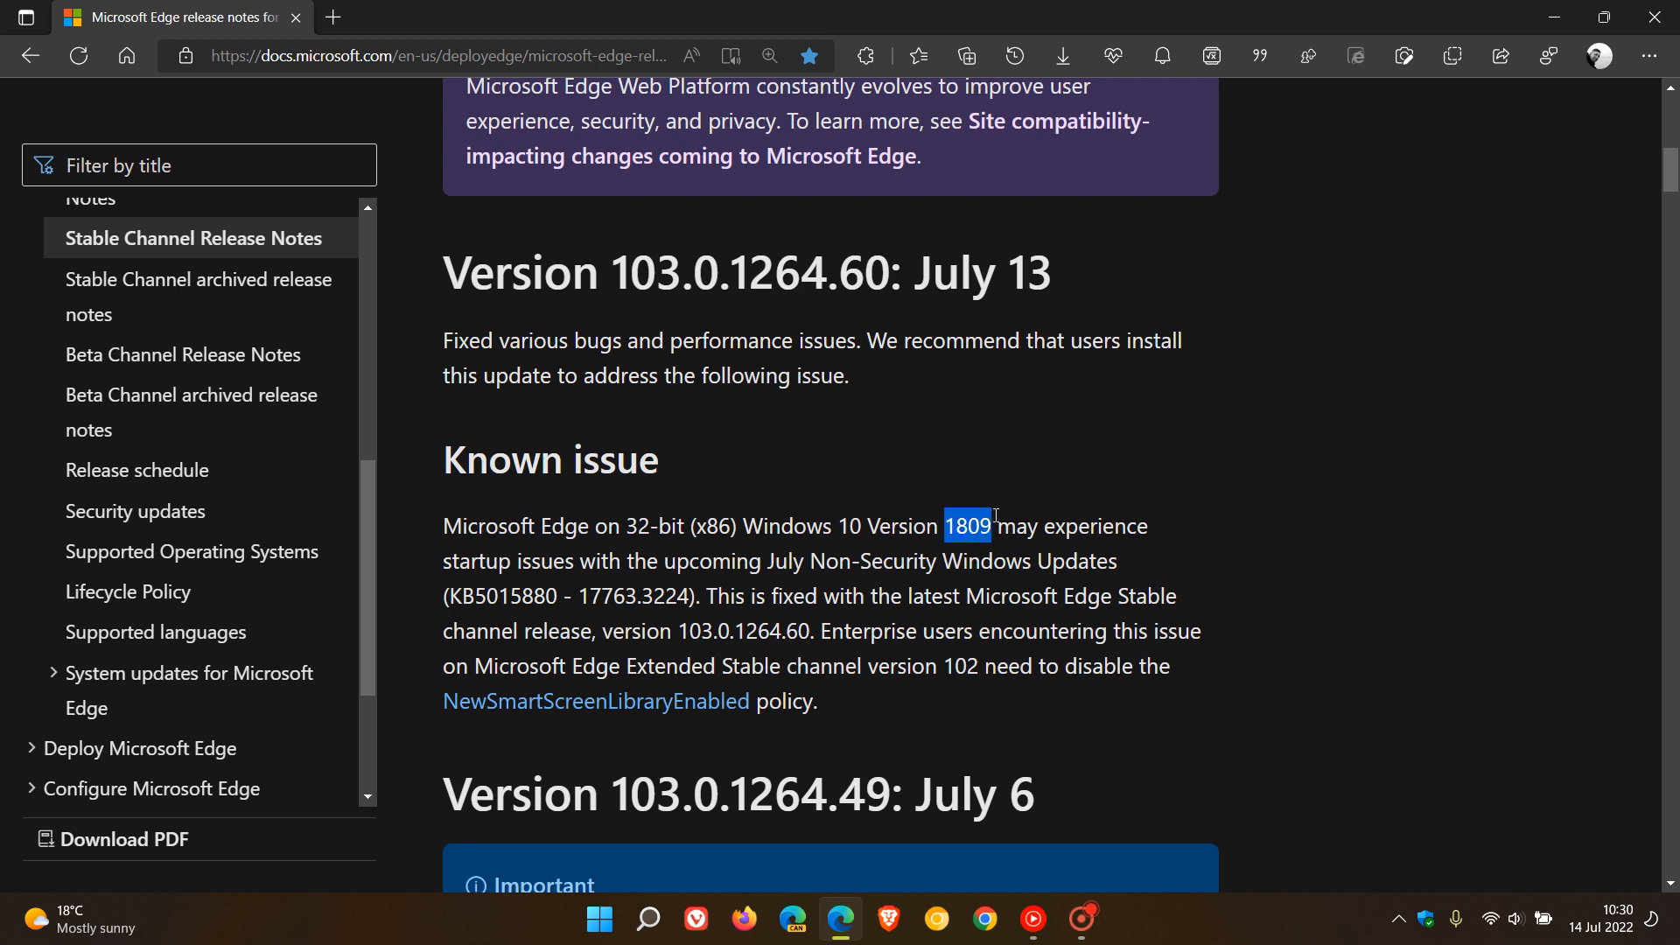
pyautogui.moveTo(1311, 472)
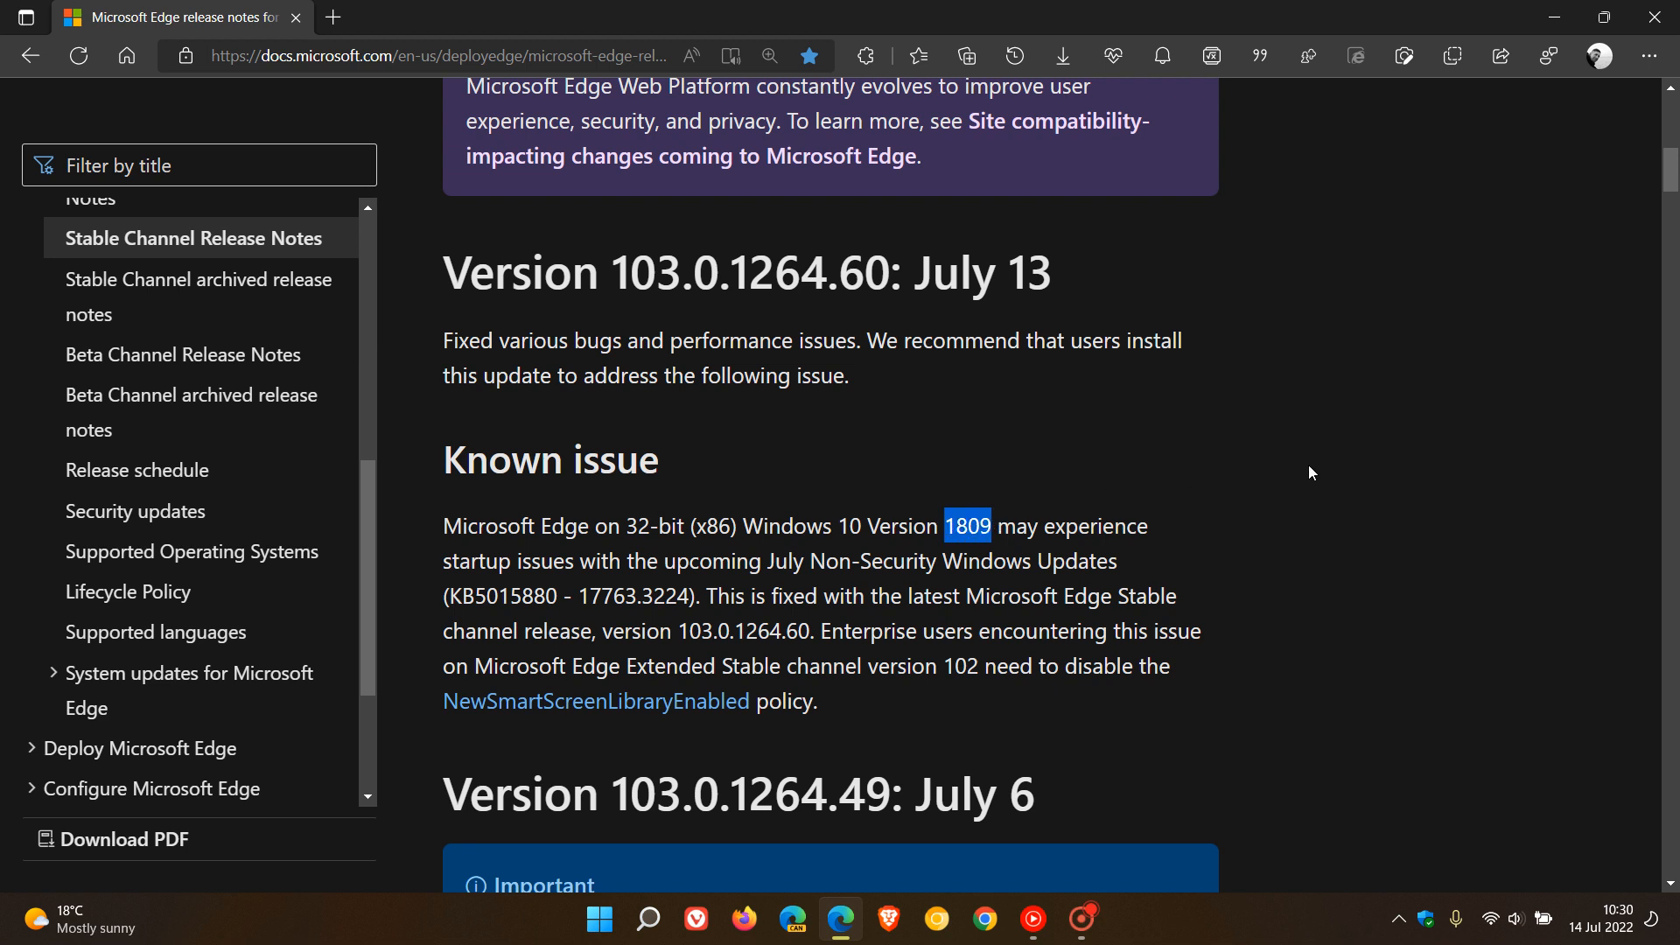
pyautogui.moveTo(964, 527); pyautogui.dragTo(1097, 526)
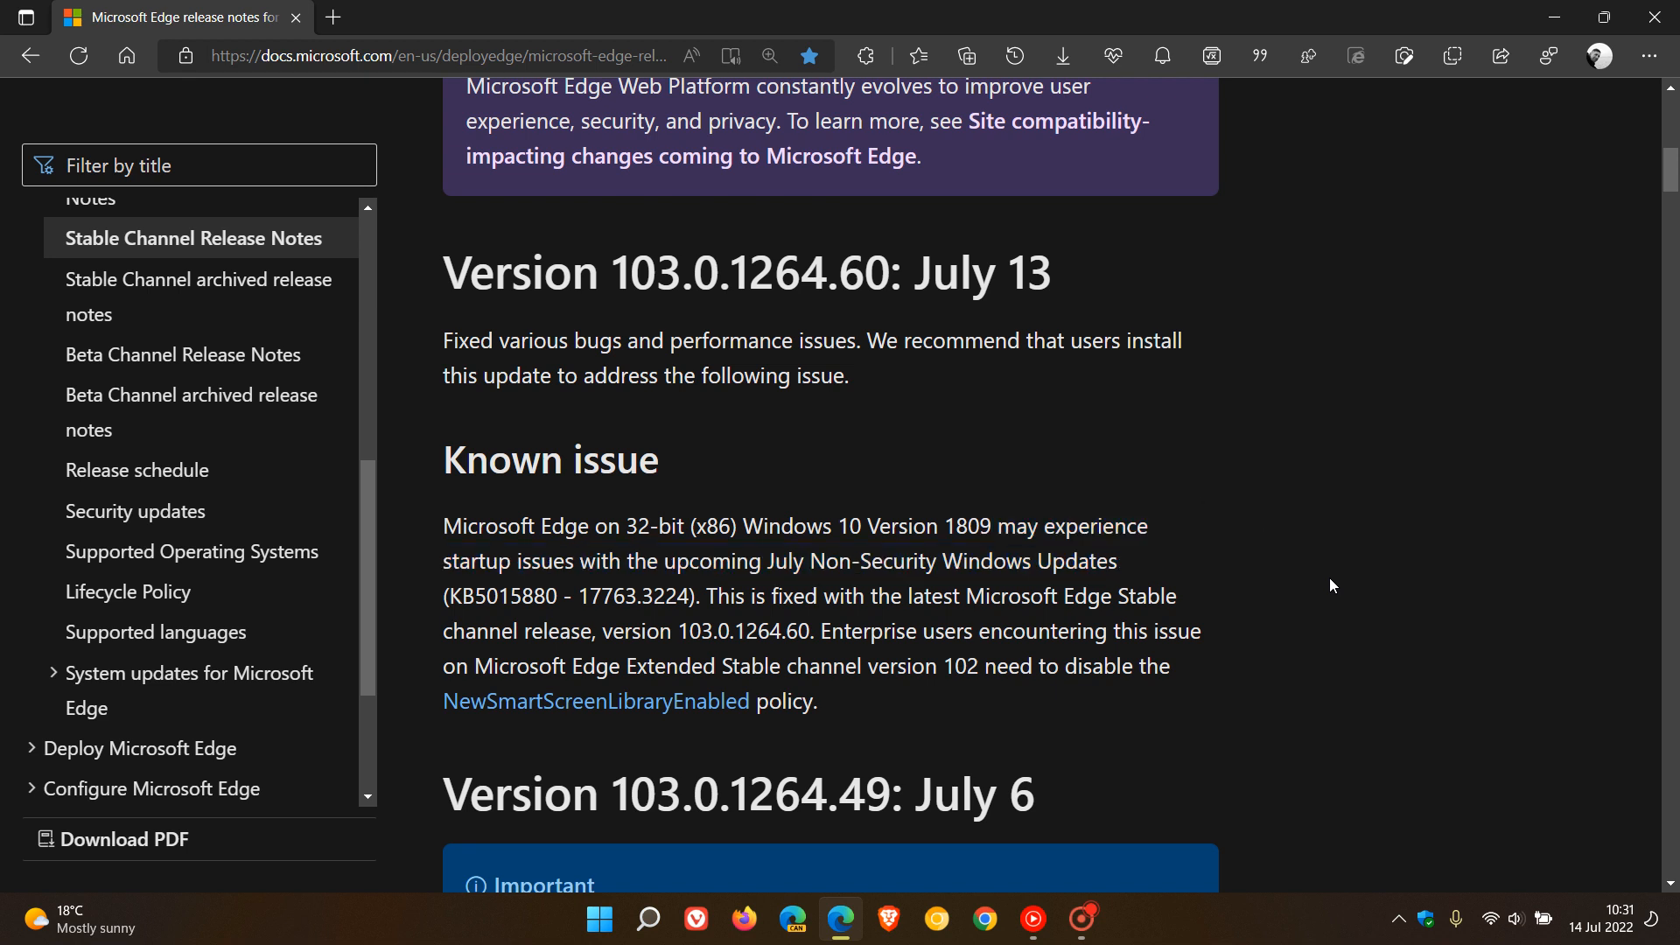
pyautogui.moveTo(707, 597); pyautogui.dragTo(903, 597)
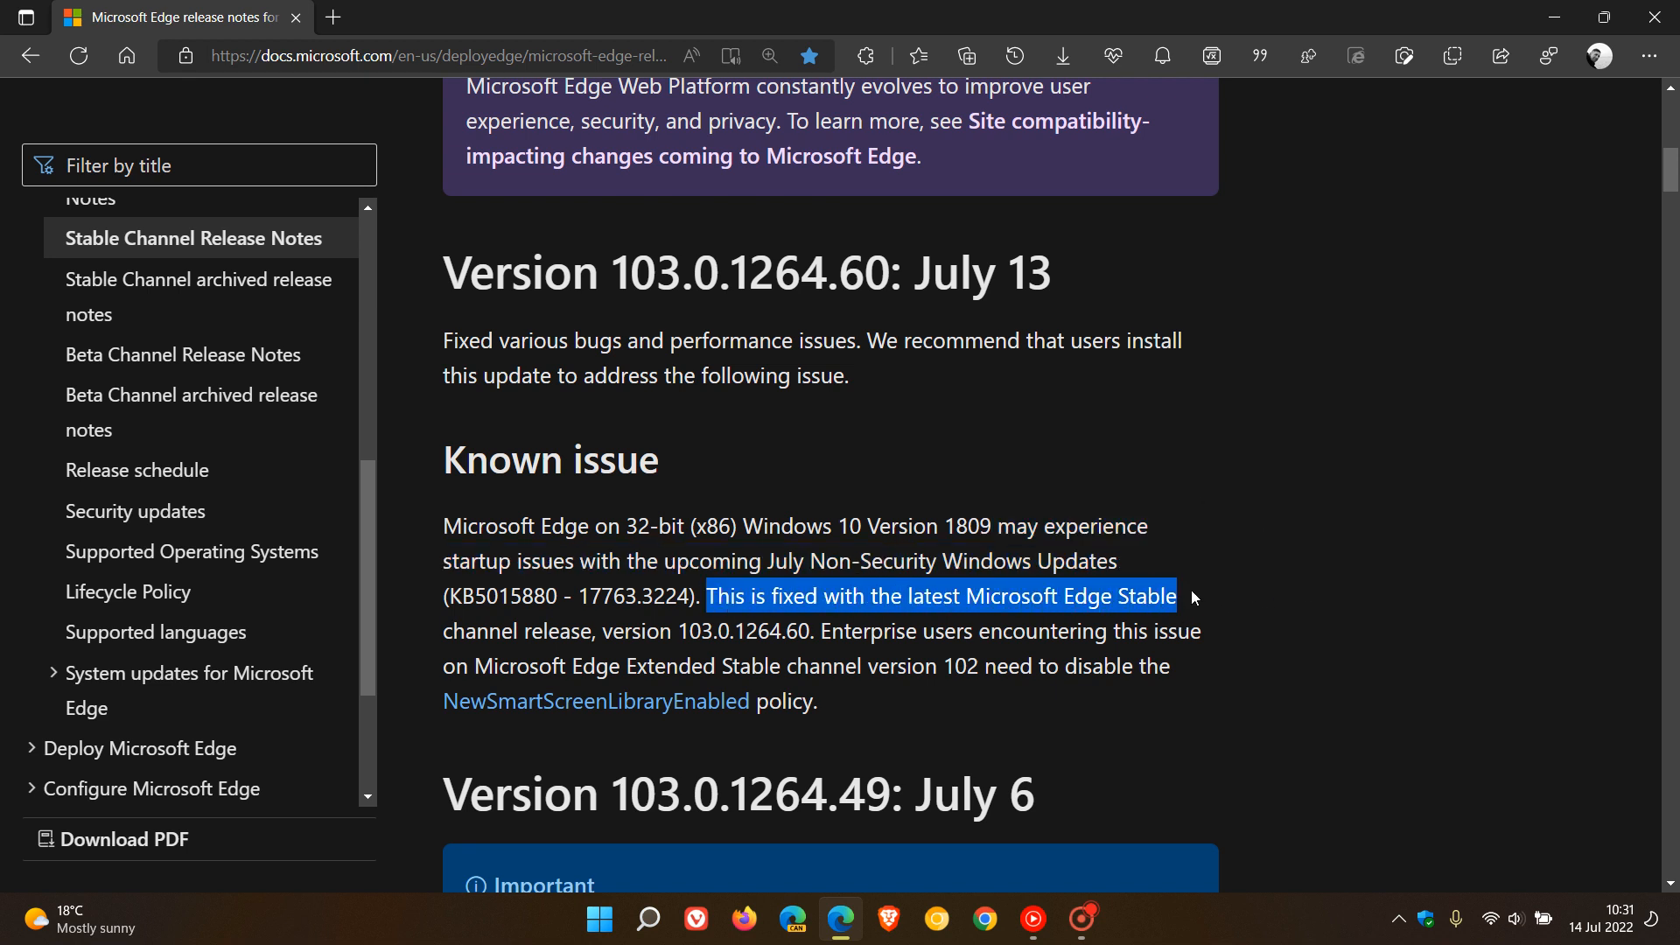
pyautogui.moveTo(1175, 595); pyautogui.dragTo(1202, 629)
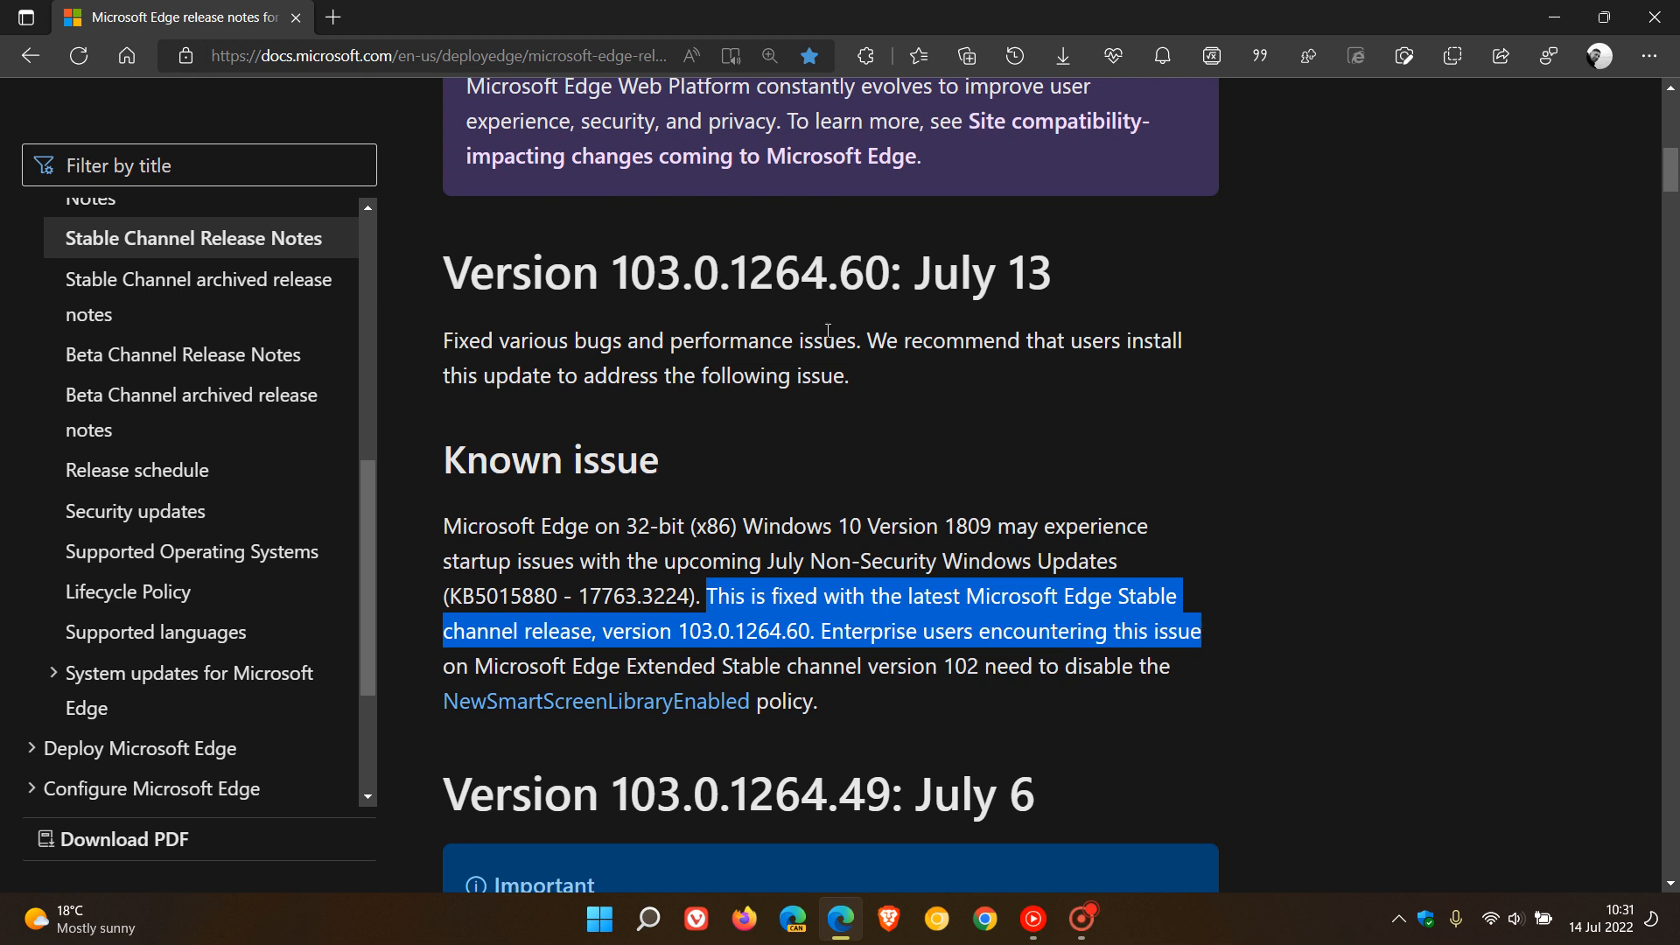
pyautogui.moveTo(1343, 589)
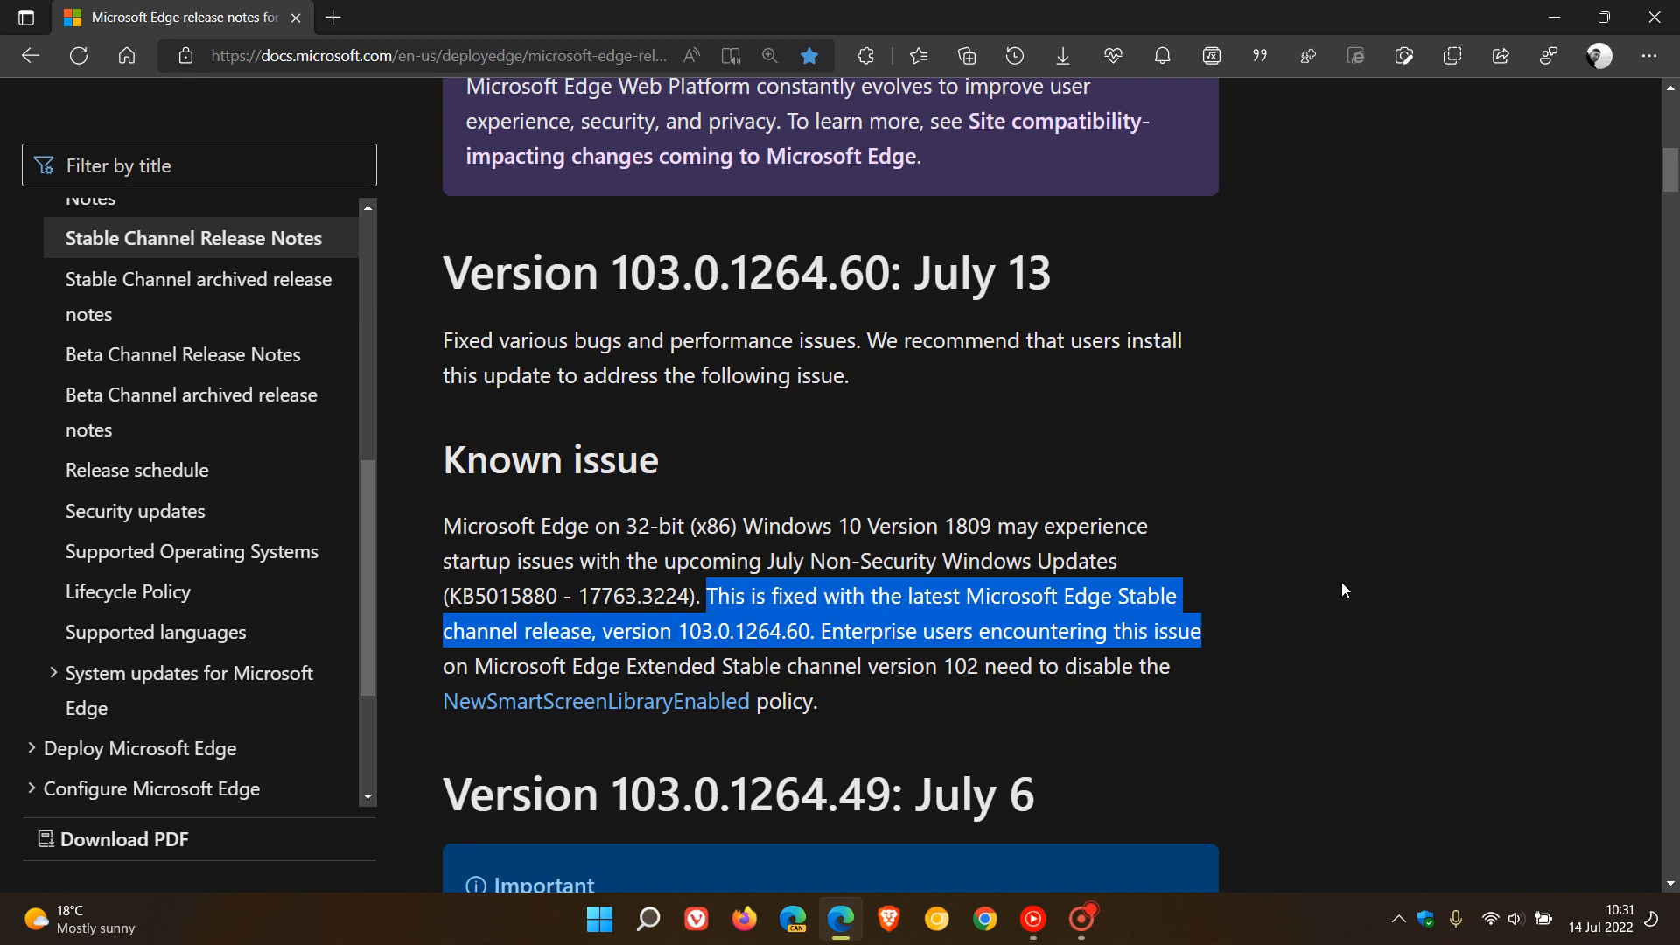
pyautogui.click(1209, 661)
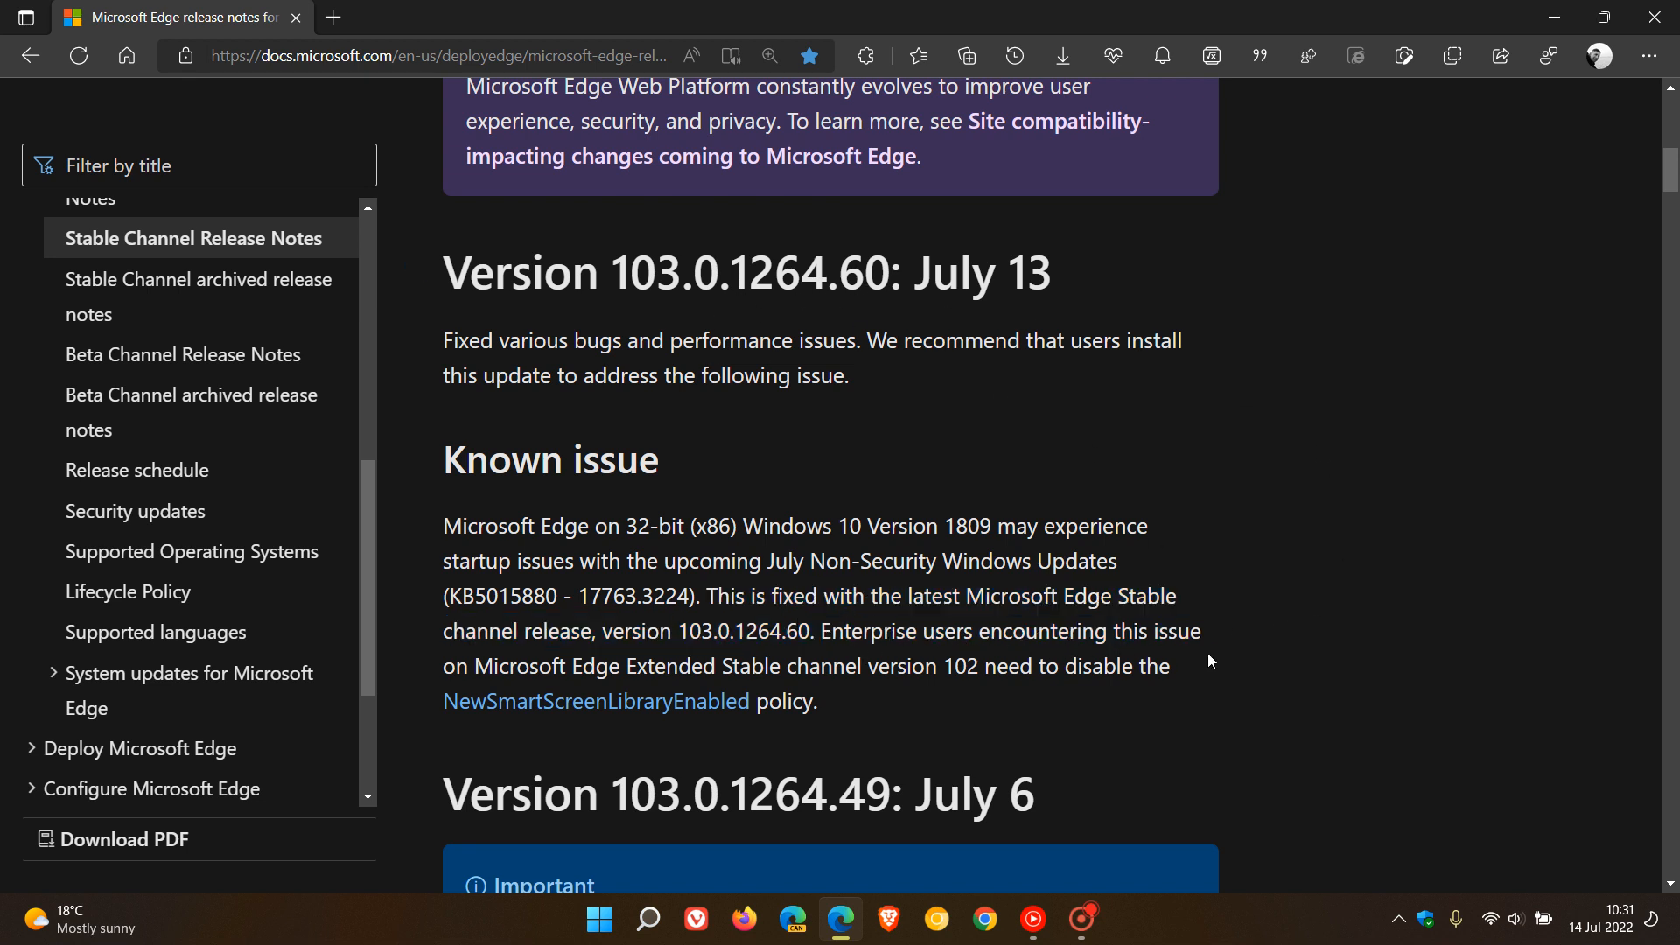
pyautogui.moveTo(995, 700)
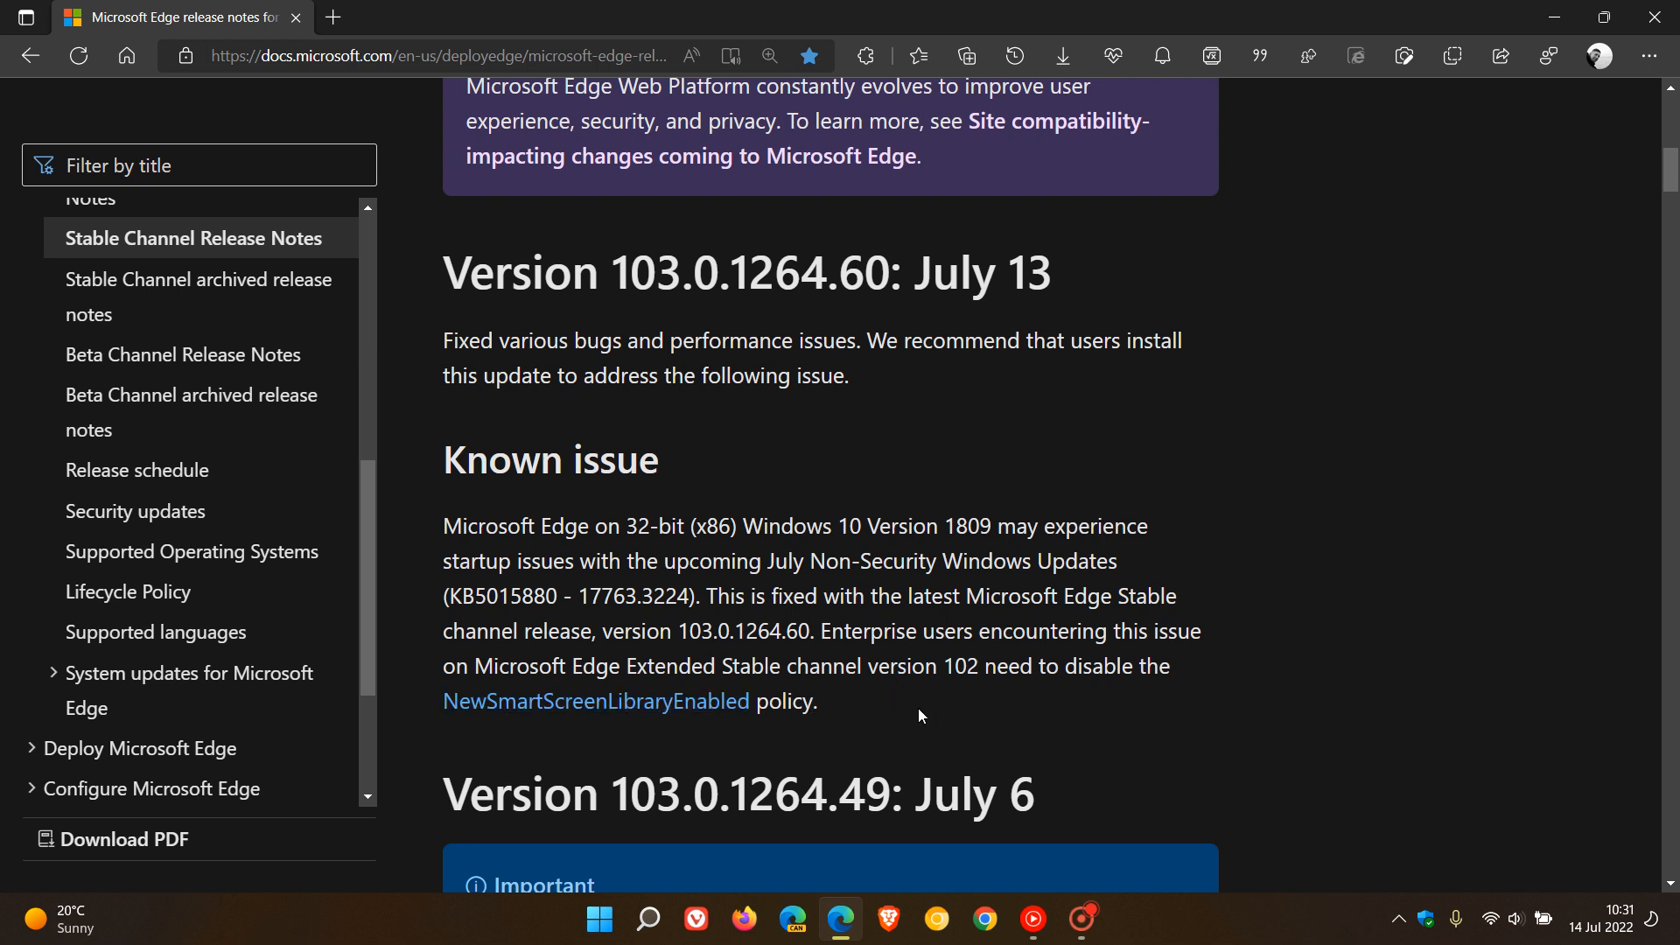
pyautogui.moveTo(1347, 472)
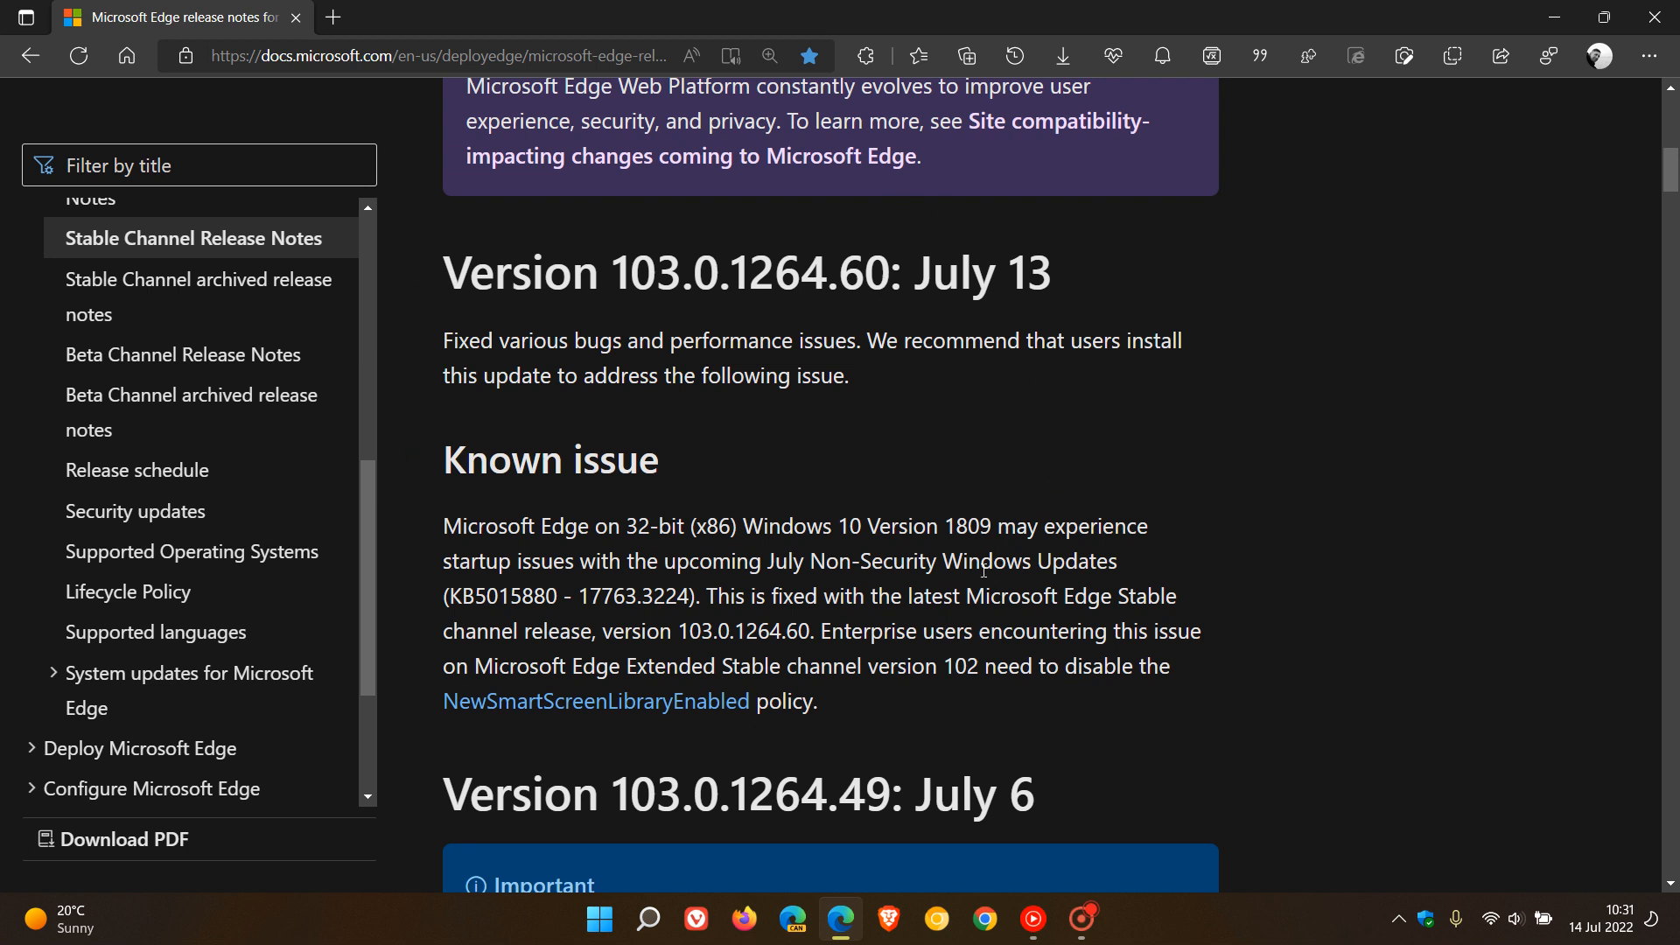
pyautogui.moveTo(1260, 557)
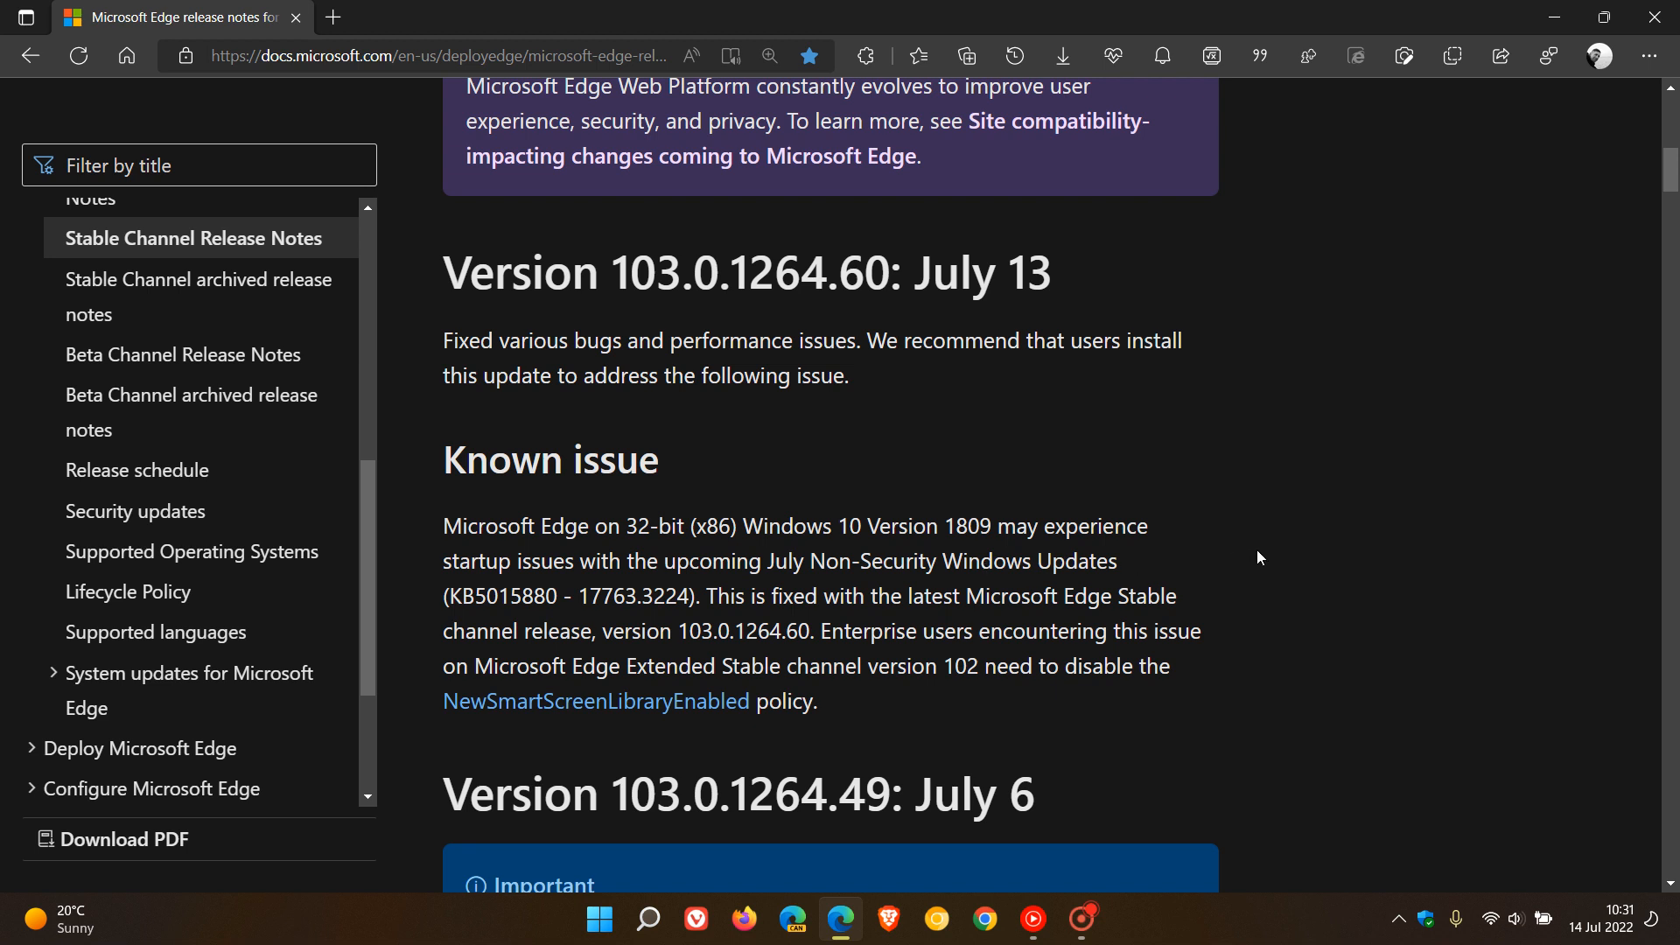
pyautogui.moveTo(1249, 536)
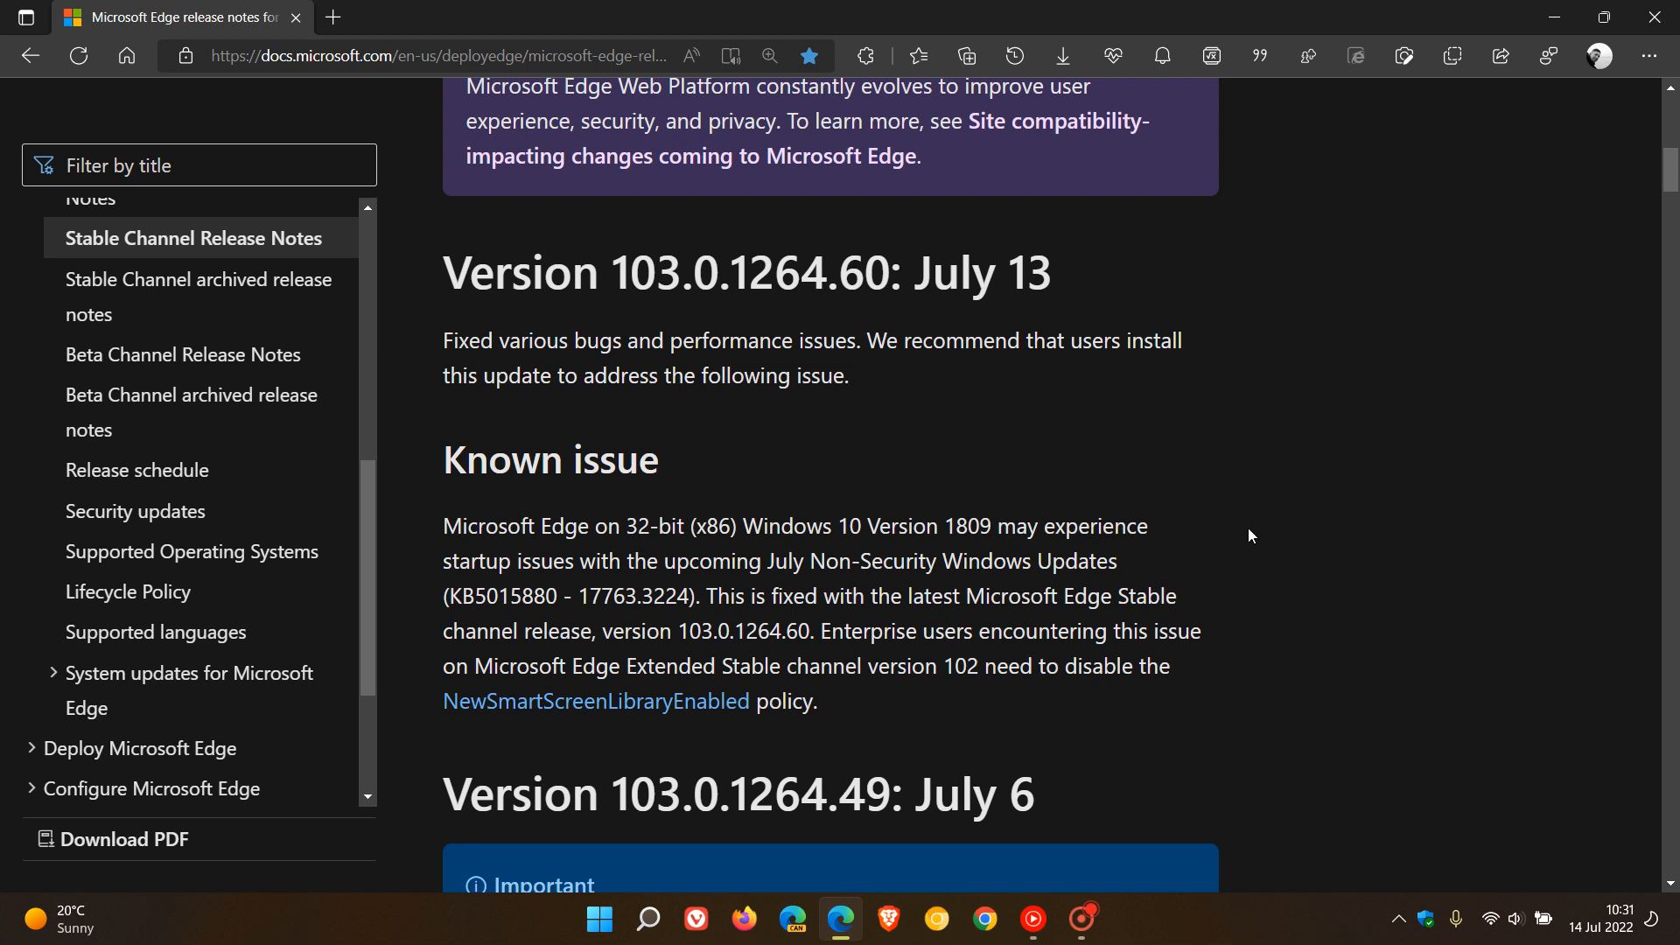
pyautogui.moveTo(1092, 417)
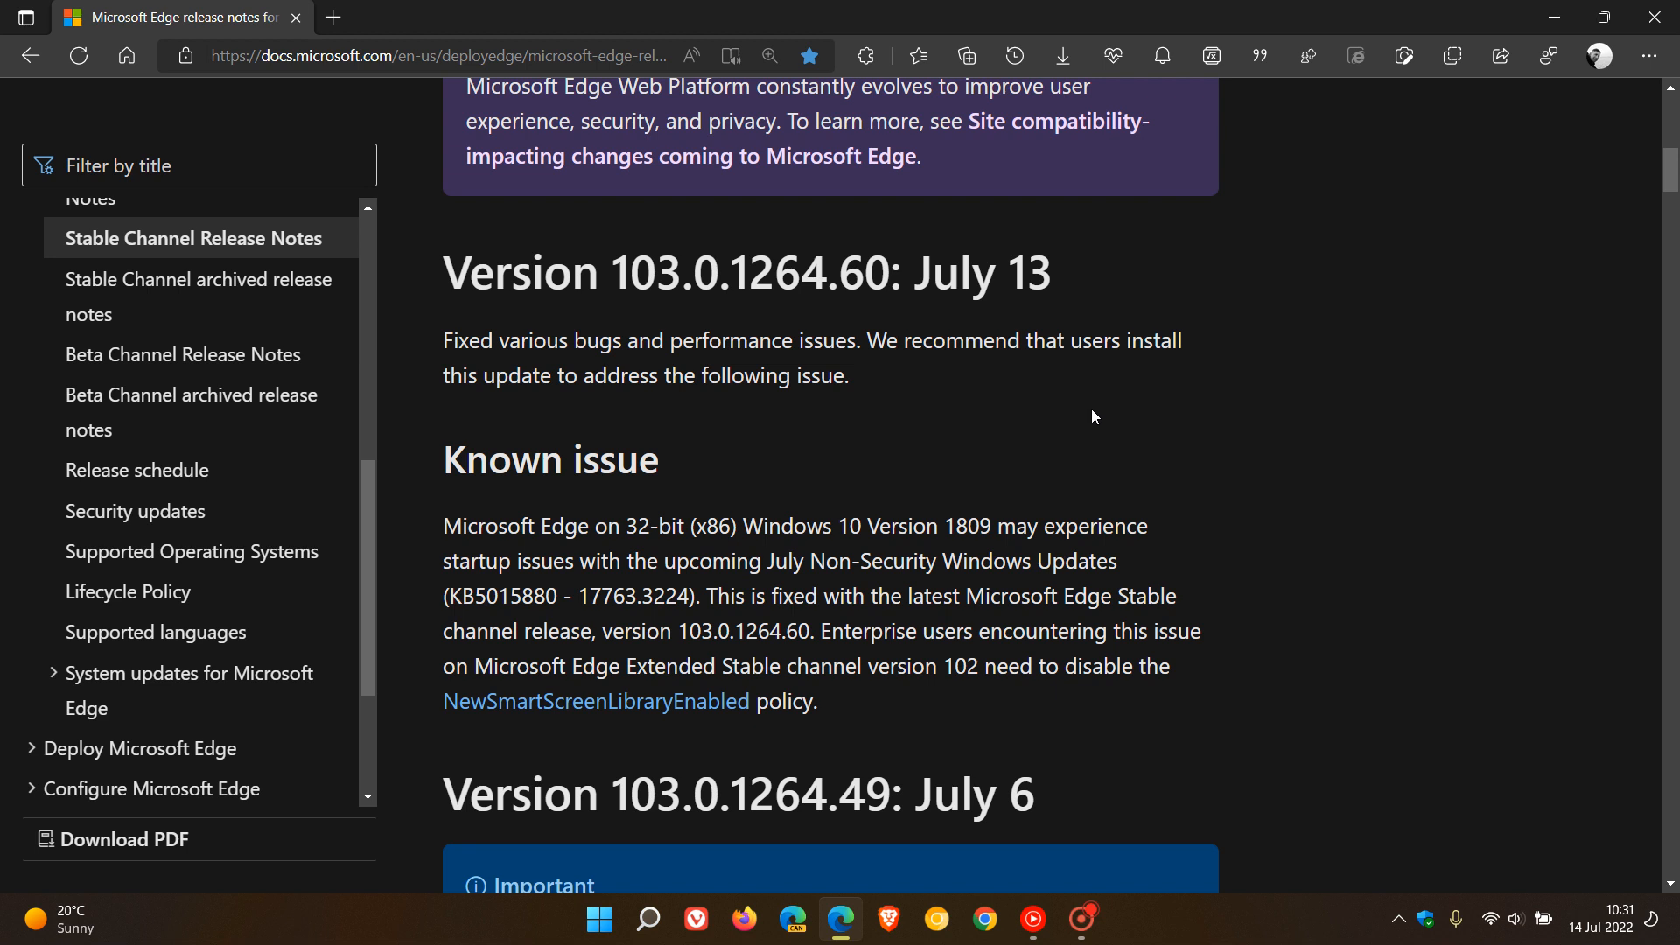
pyautogui.moveTo(1058, 410)
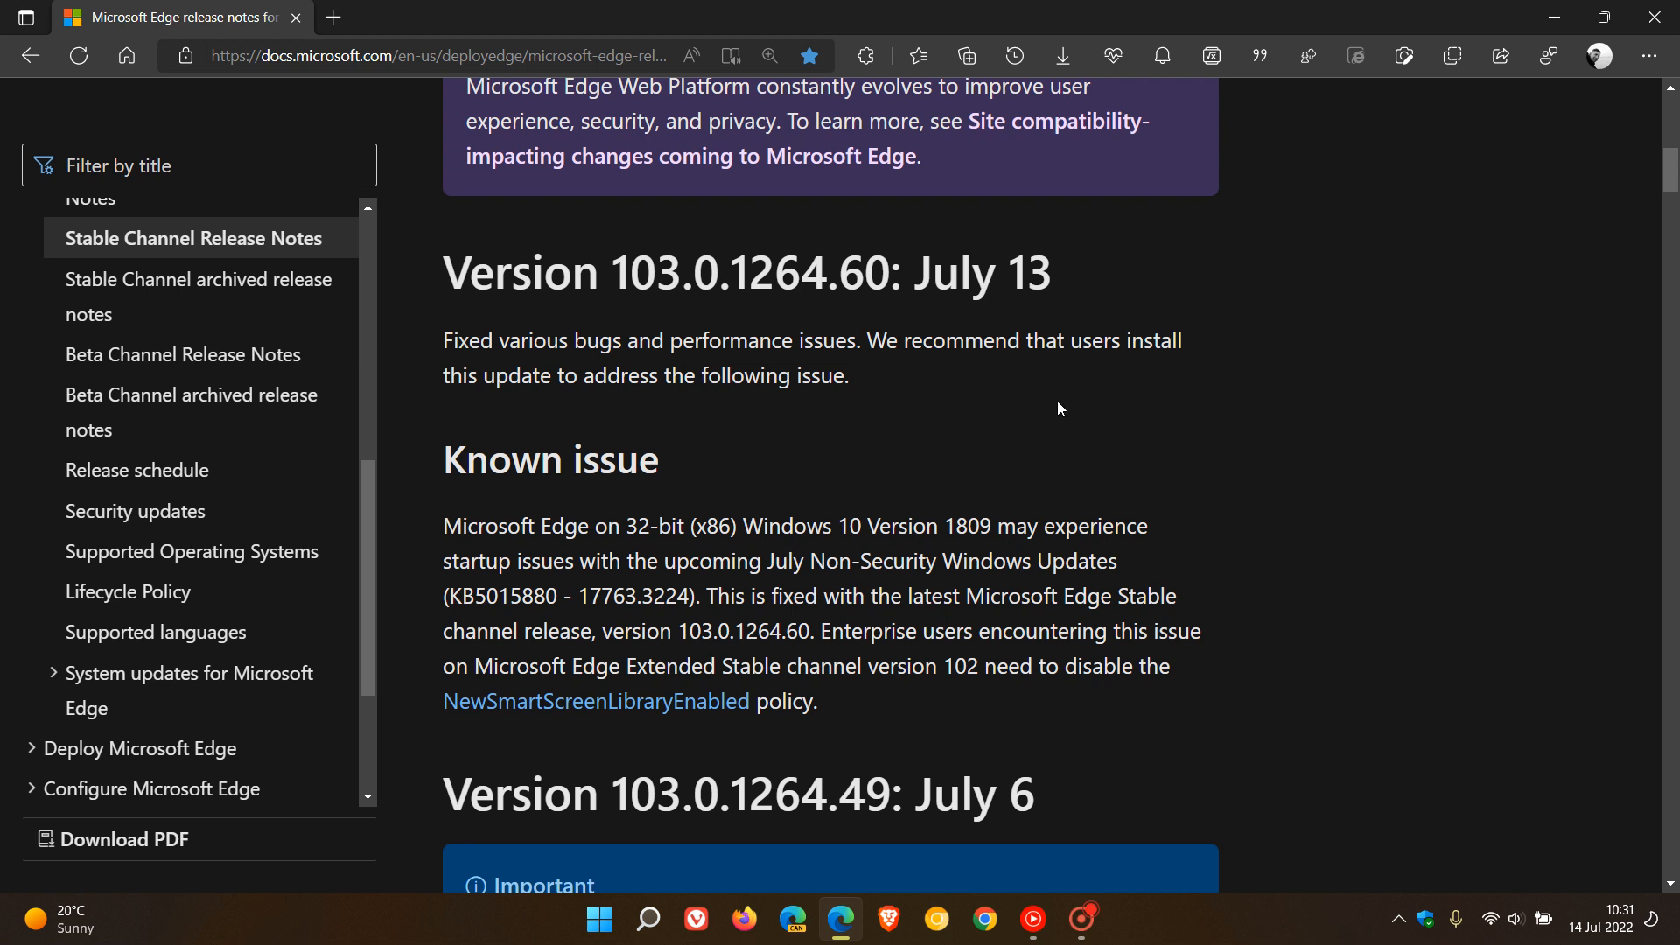
pyautogui.moveTo(907, 441)
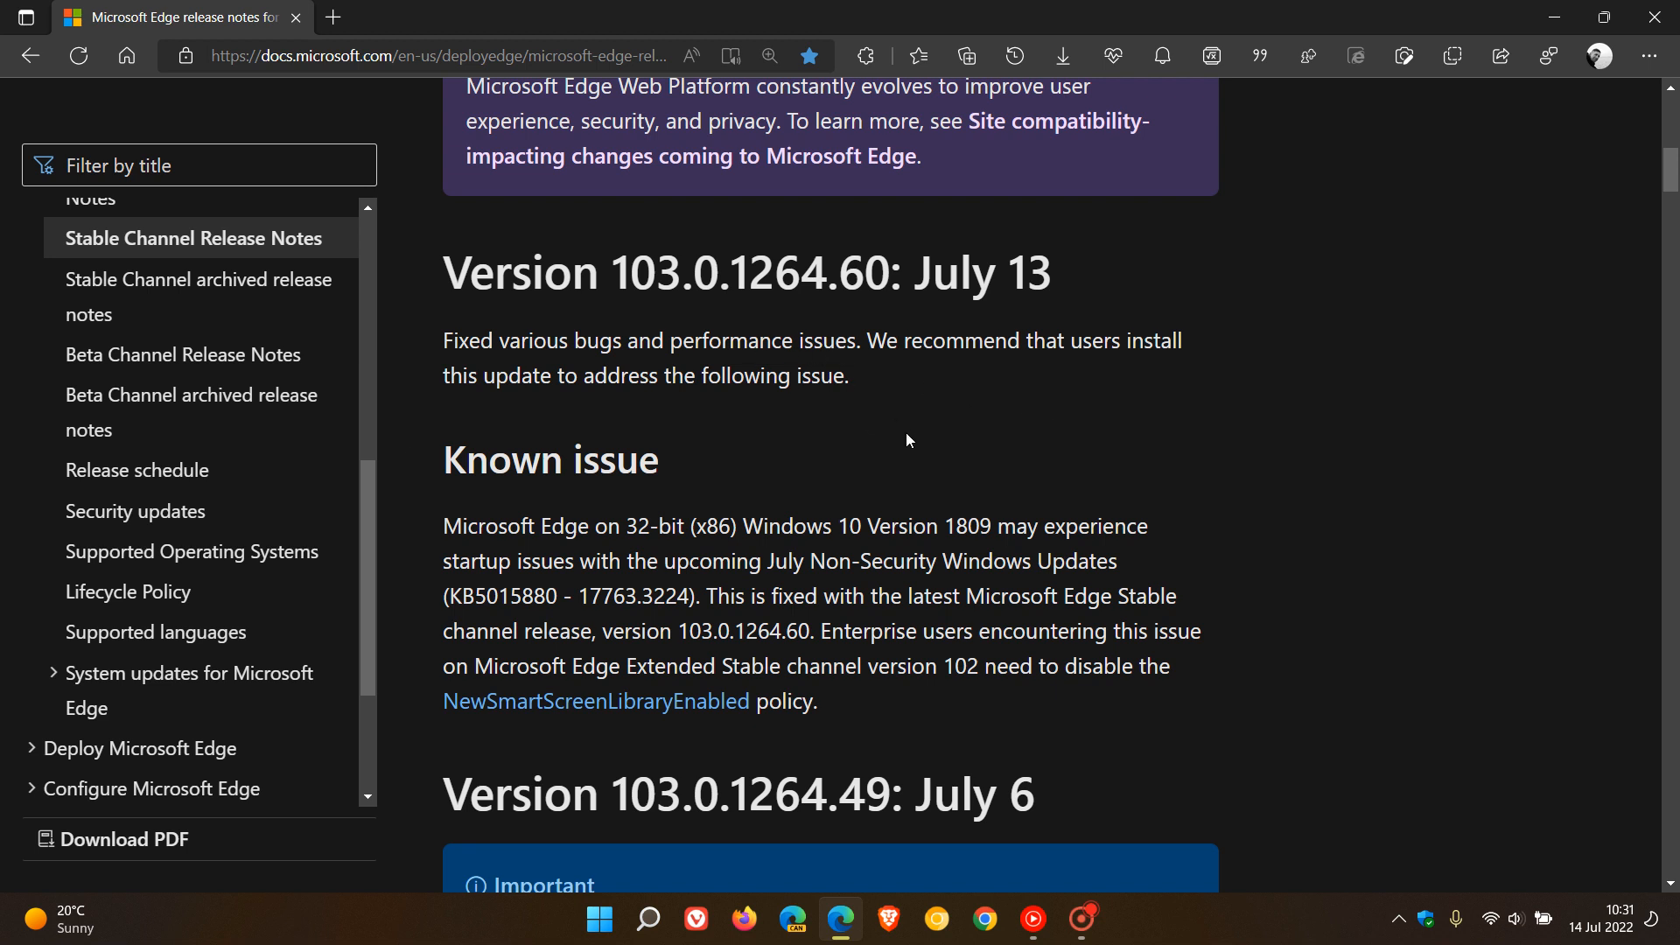
pyautogui.moveTo(815, 346)
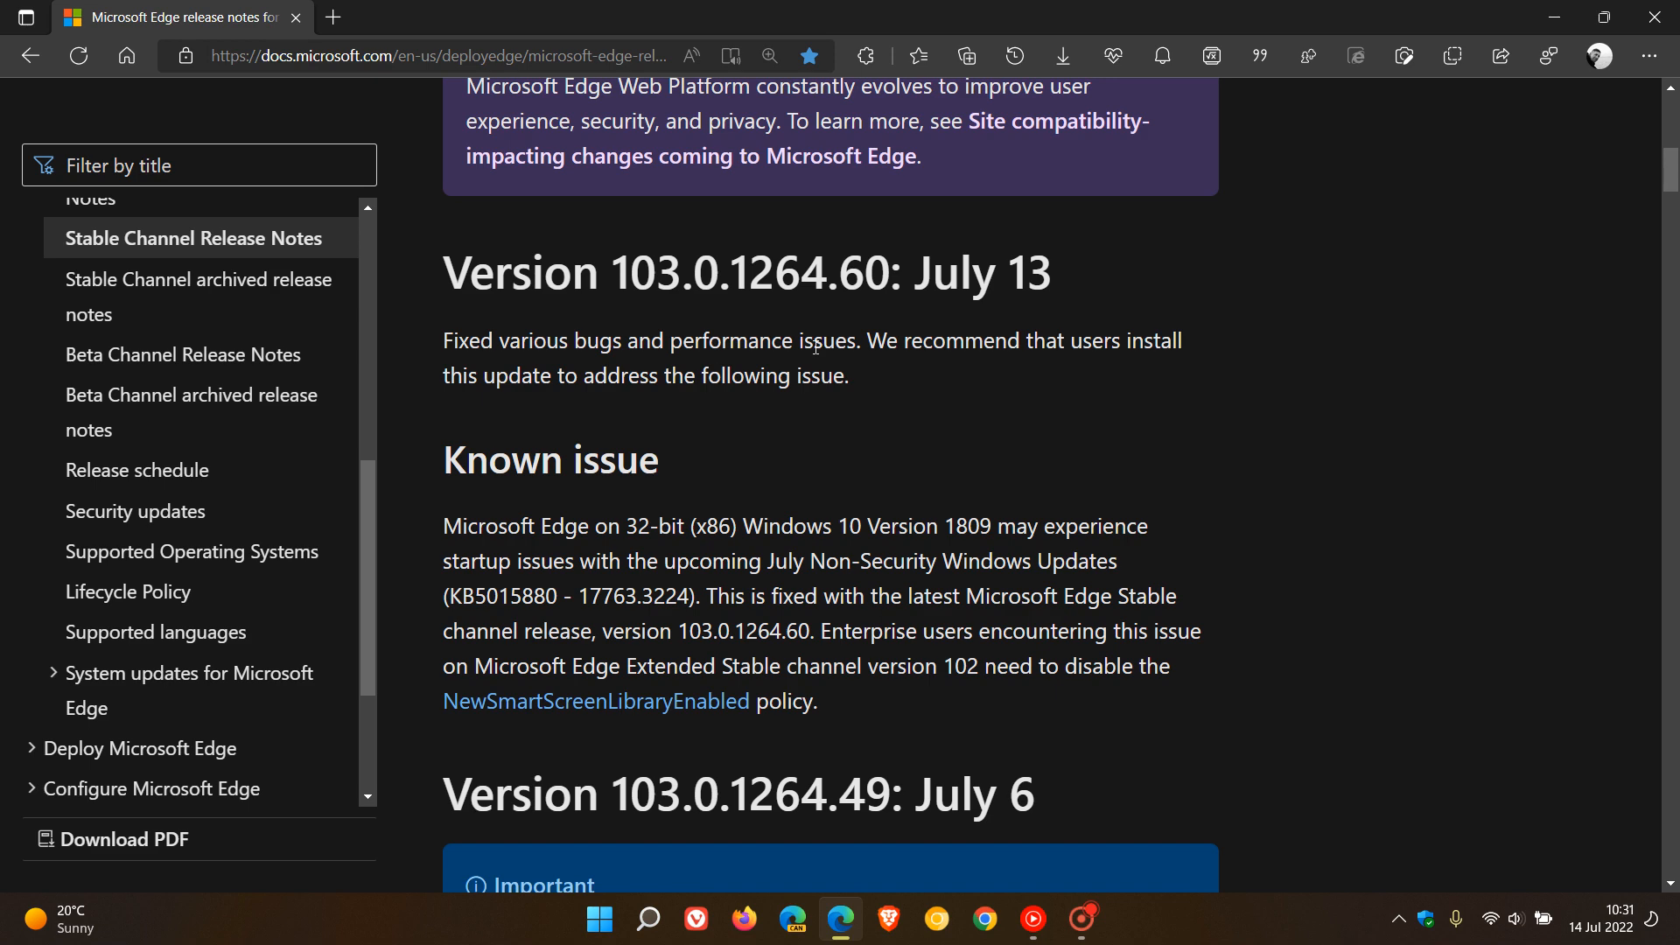
pyautogui.moveTo(1649, 56)
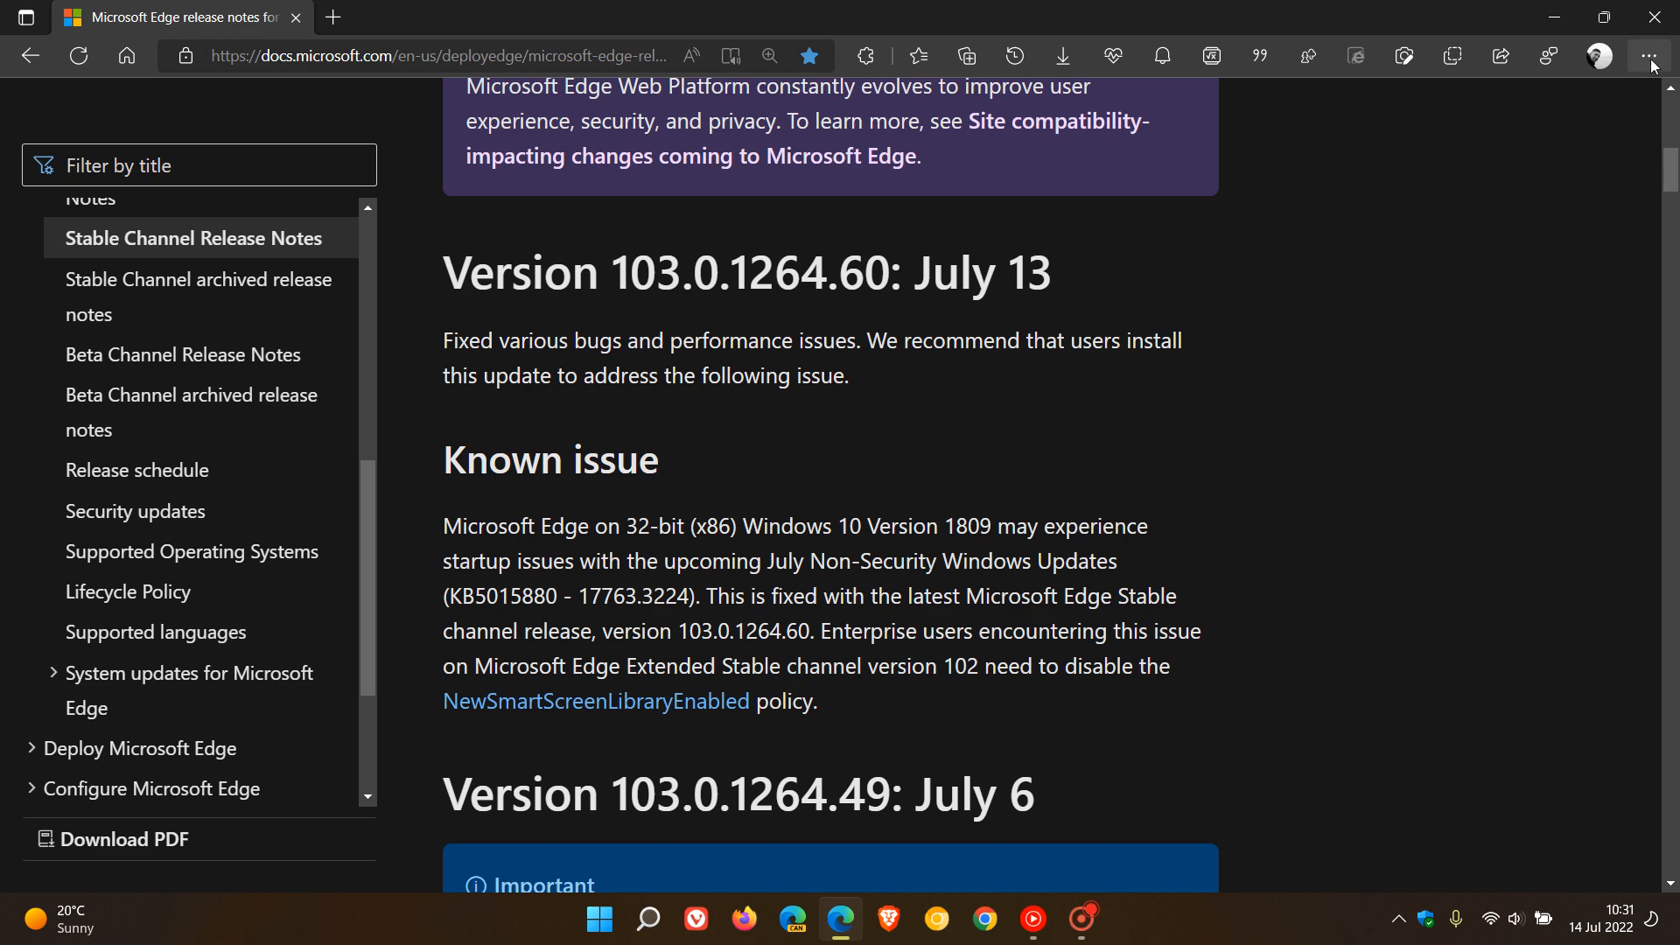
# Check About Microsoft Edge shows version 103.0.1264.49 up to date, then return to the release notes
pyautogui.click(1648, 56)
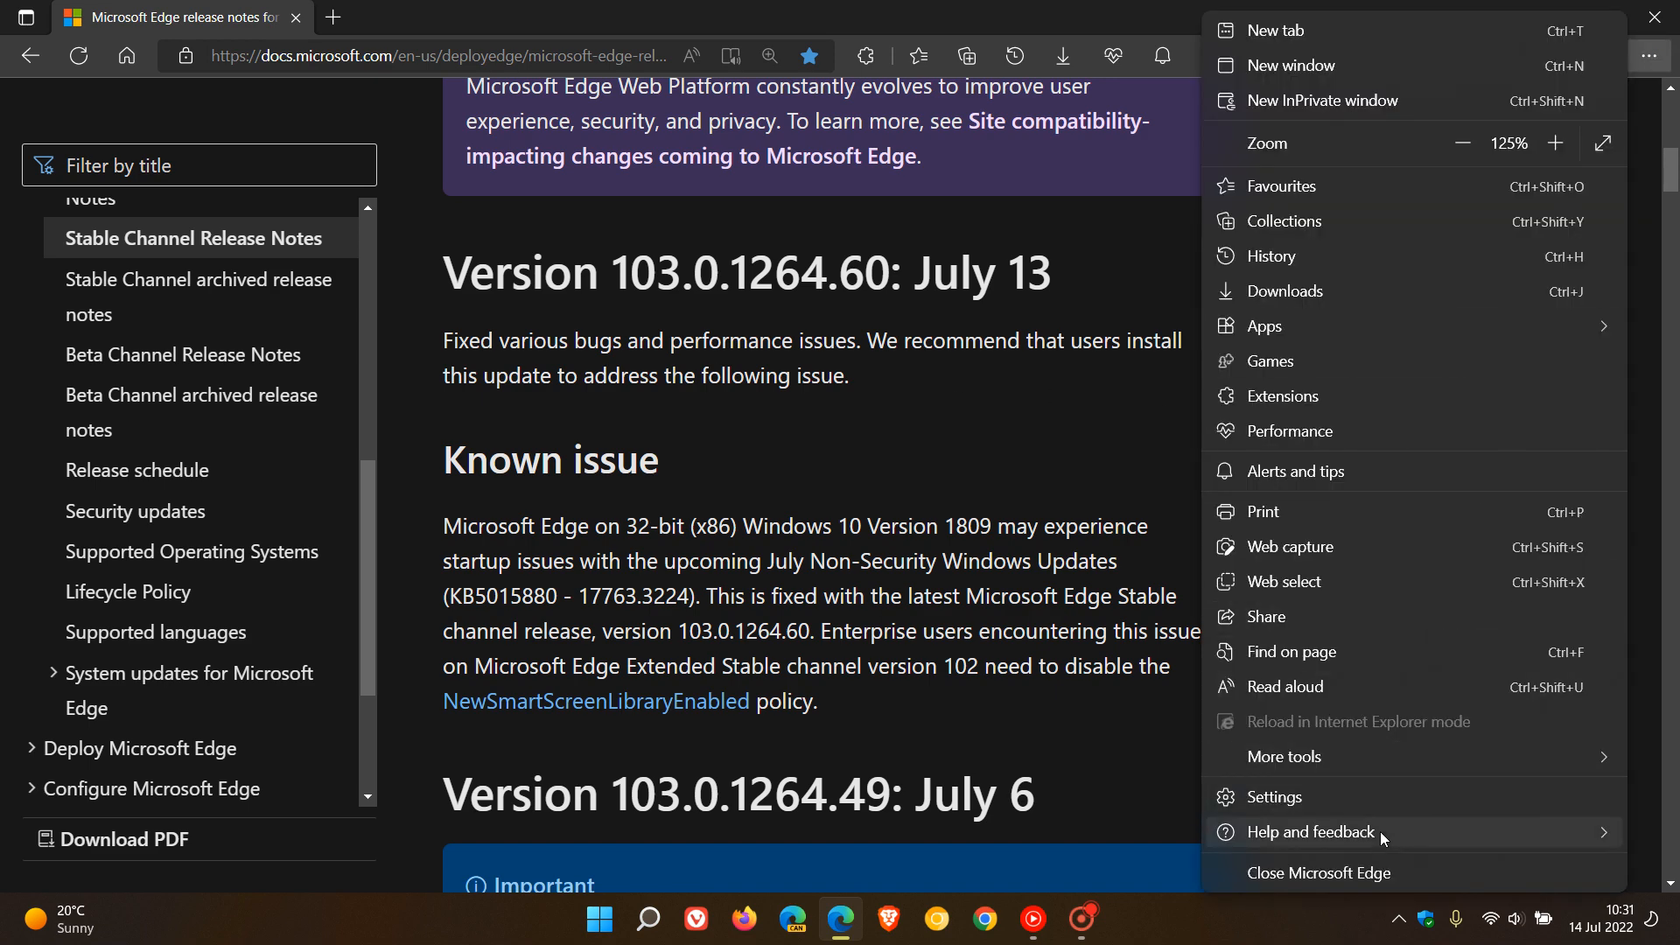
pyautogui.click(1097, 875)
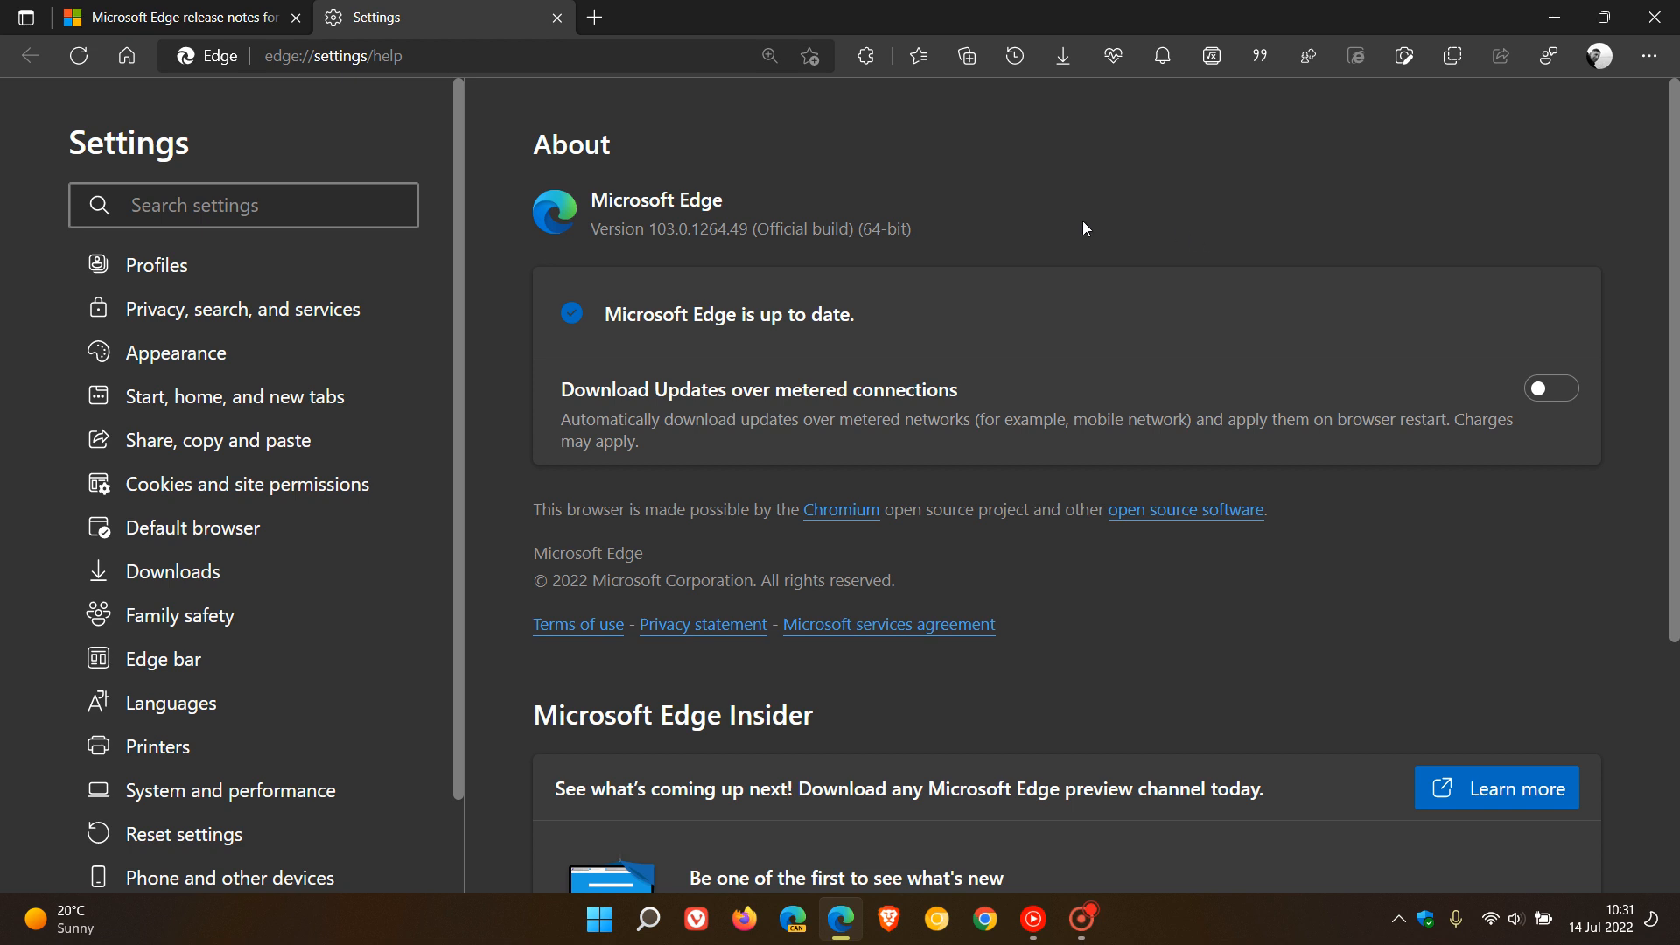
pyautogui.moveTo(748, 235)
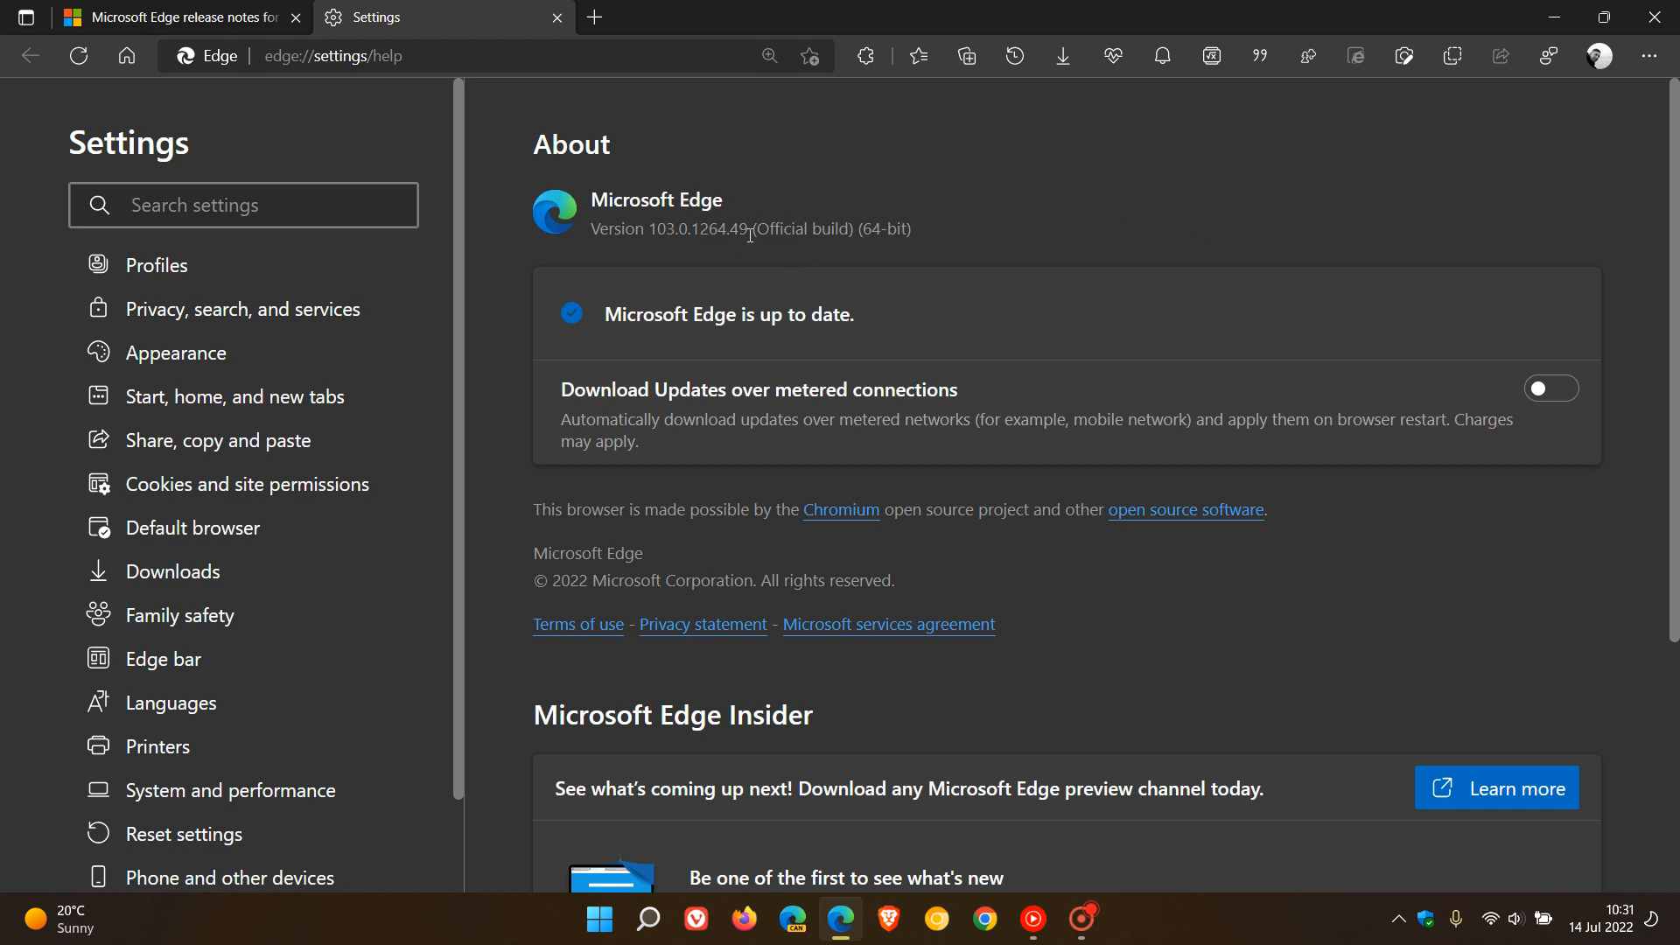
pyautogui.moveTo(773, 257)
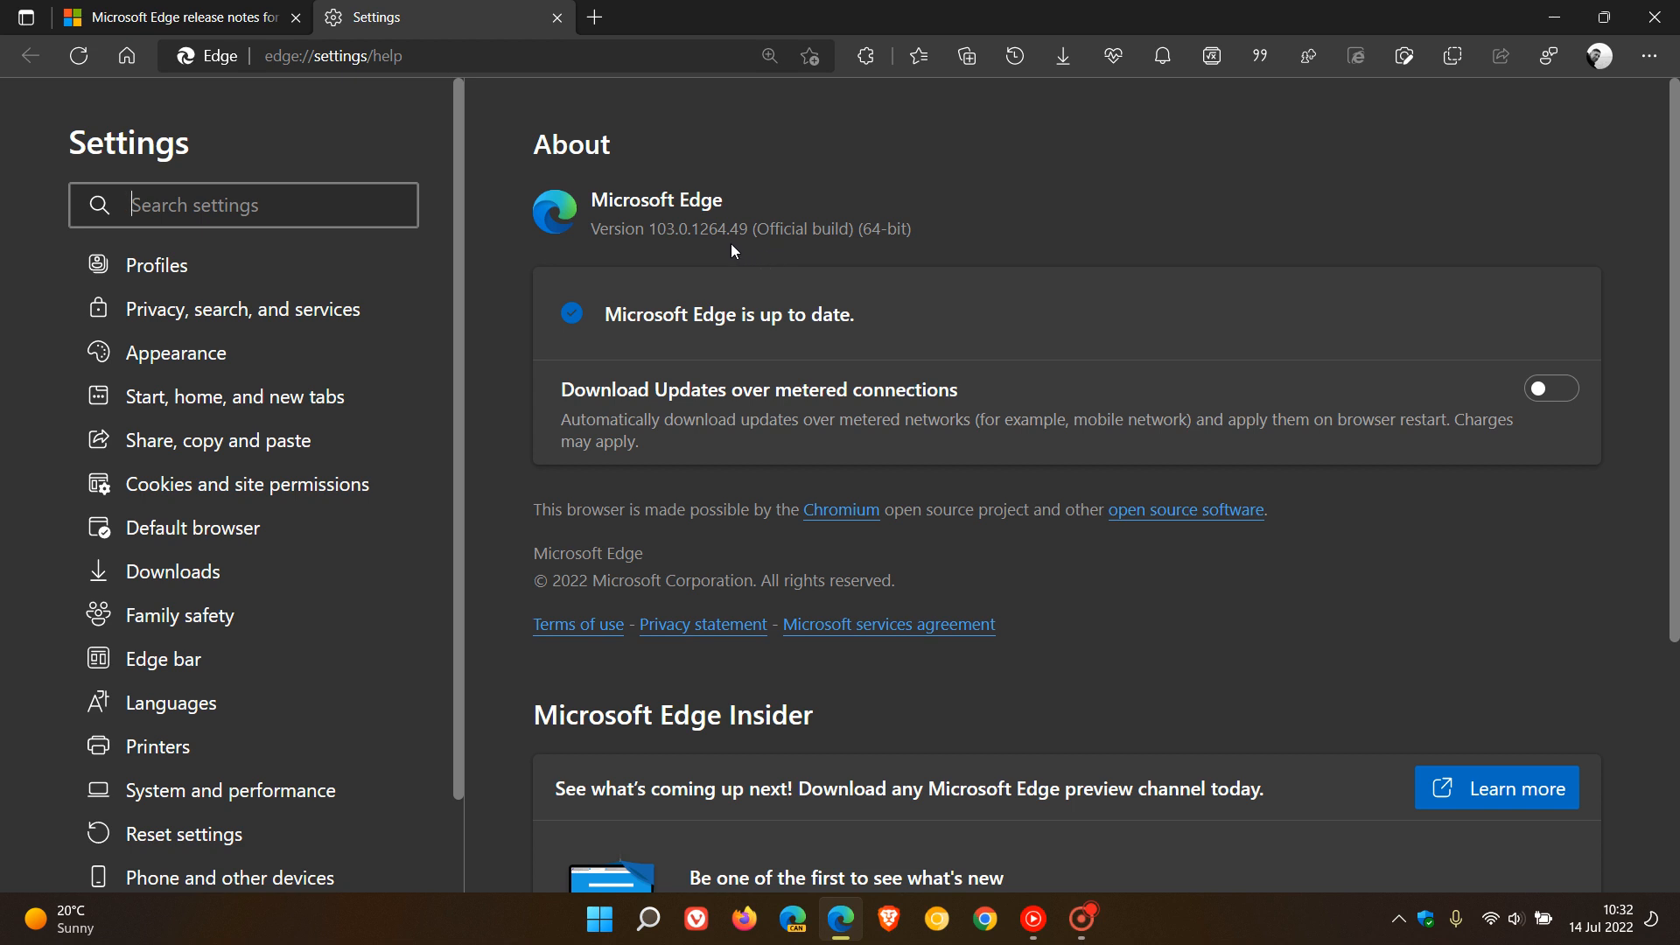
pyautogui.moveTo(1216, 217)
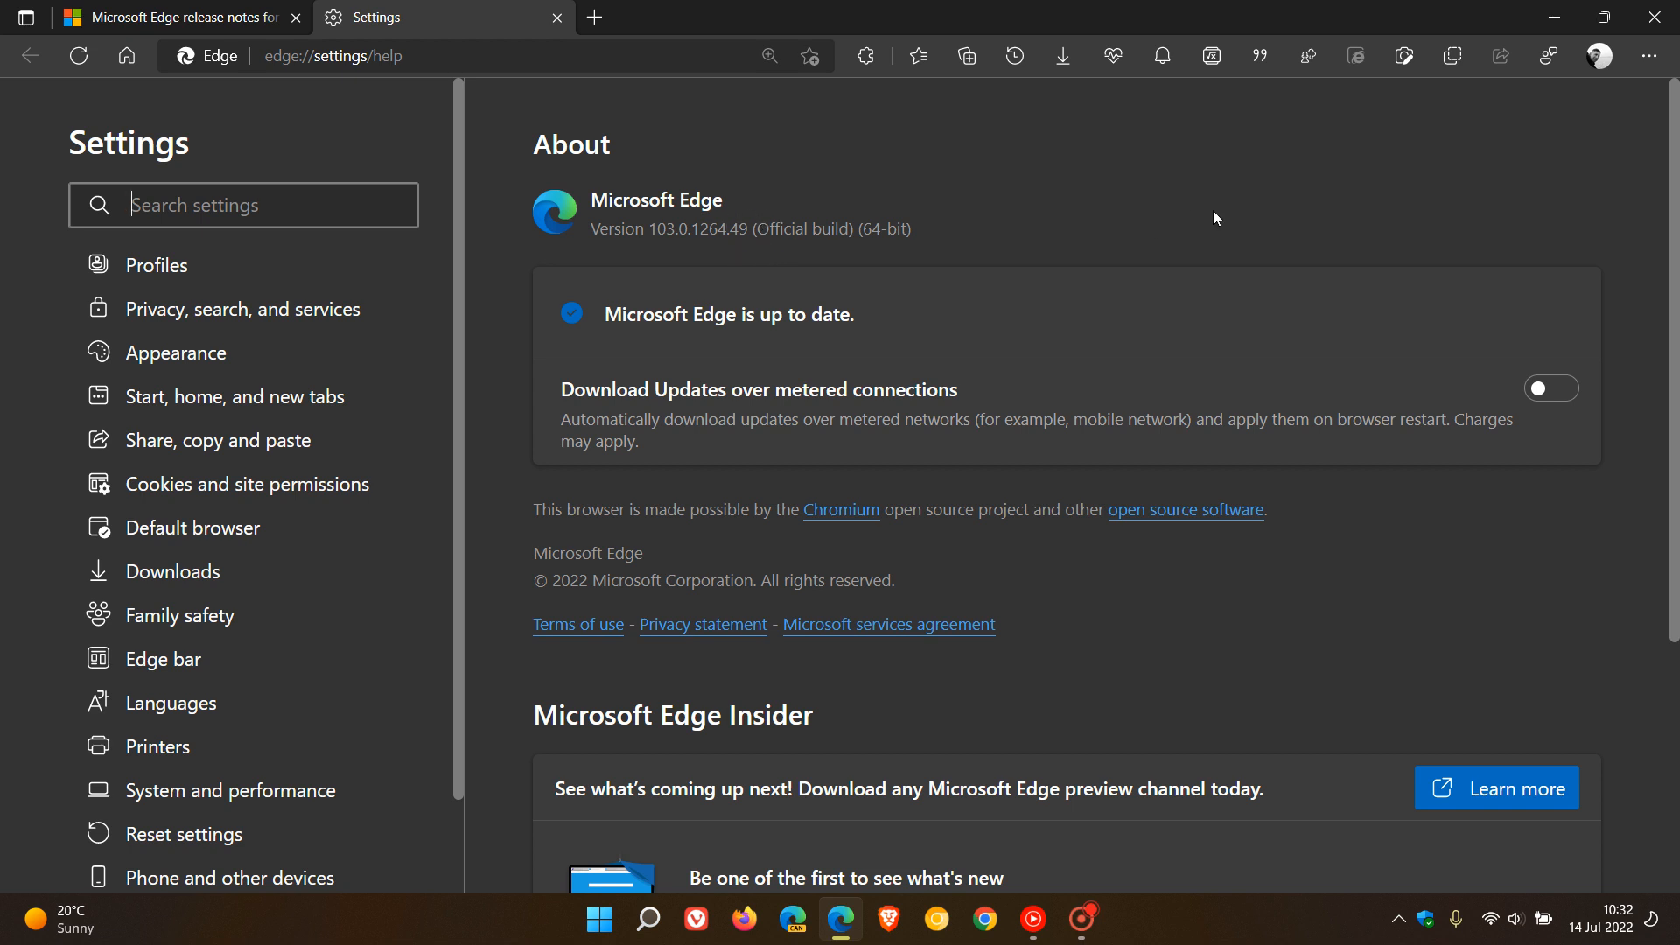
pyautogui.click(177, 18)
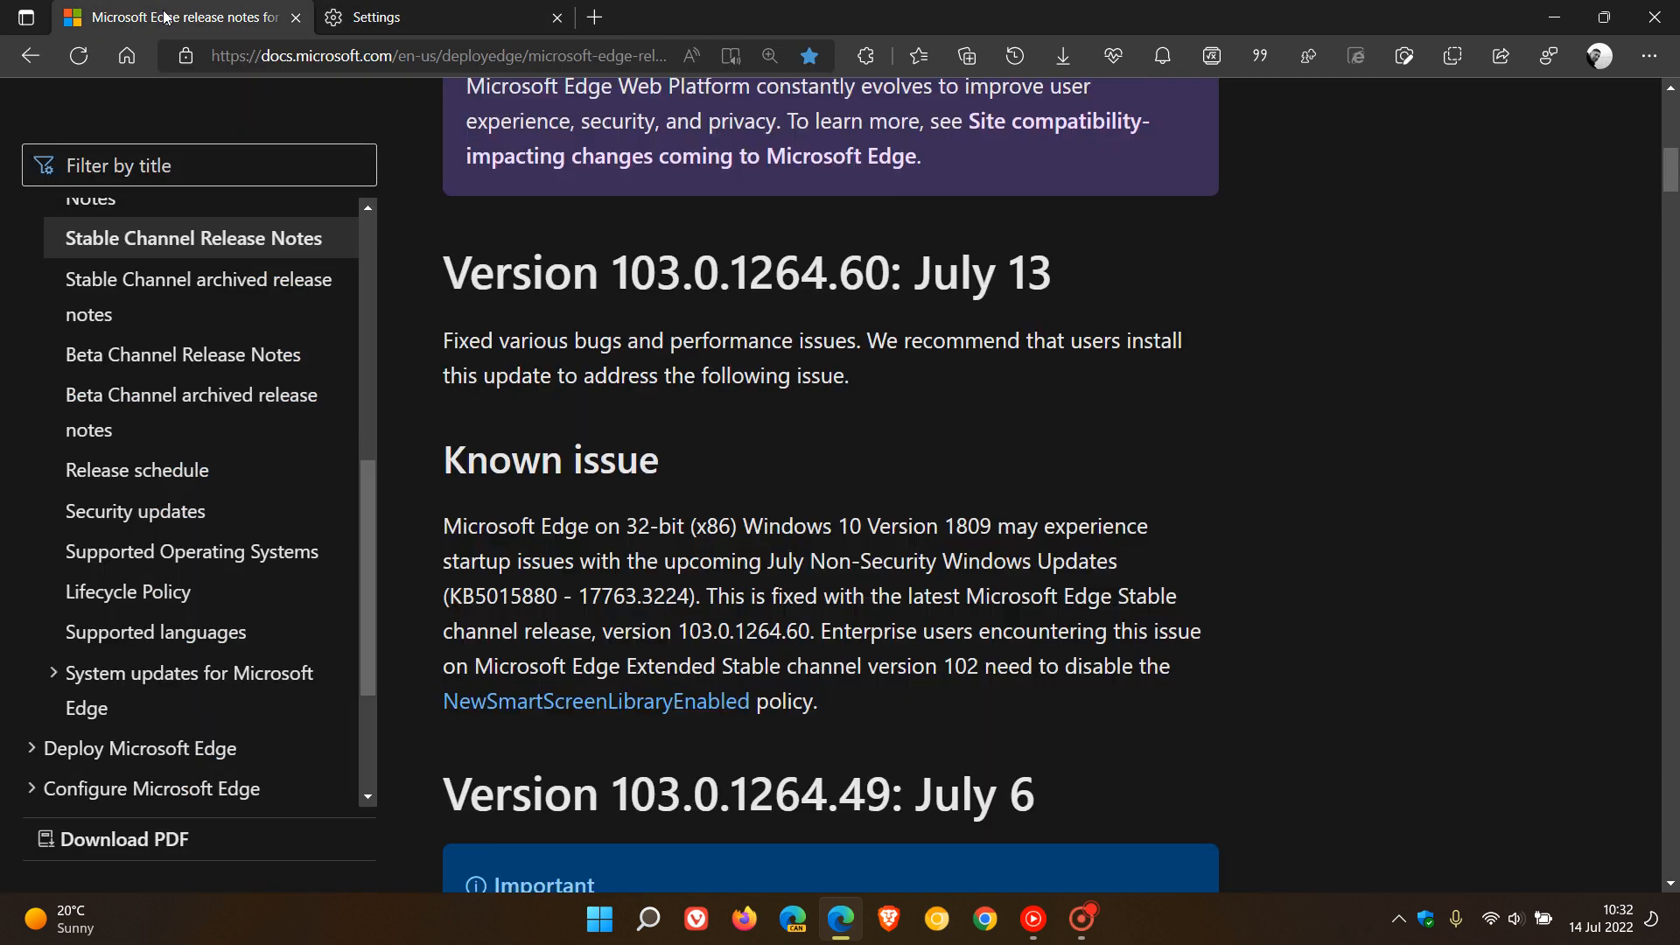